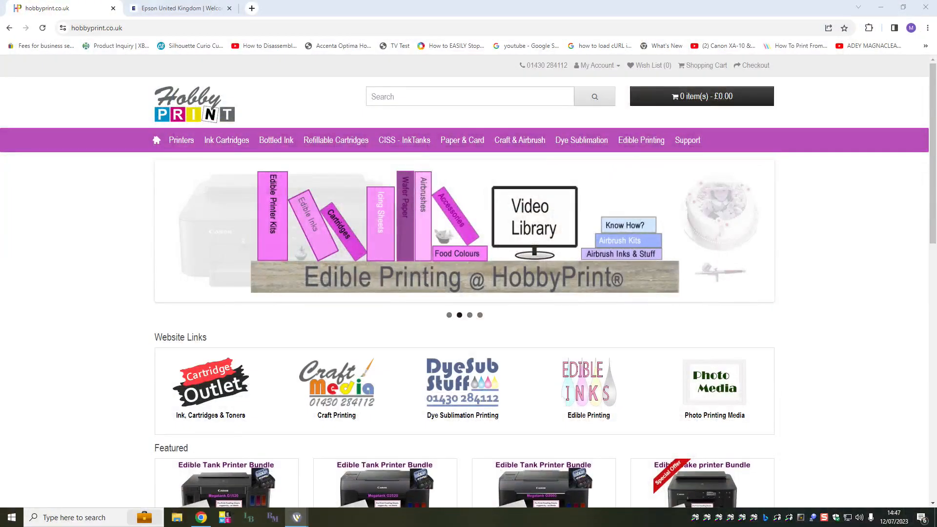
# - On the Epson UK site, open Support and enter 'wf-2110w' as the product name
pyautogui.click(176, 8)
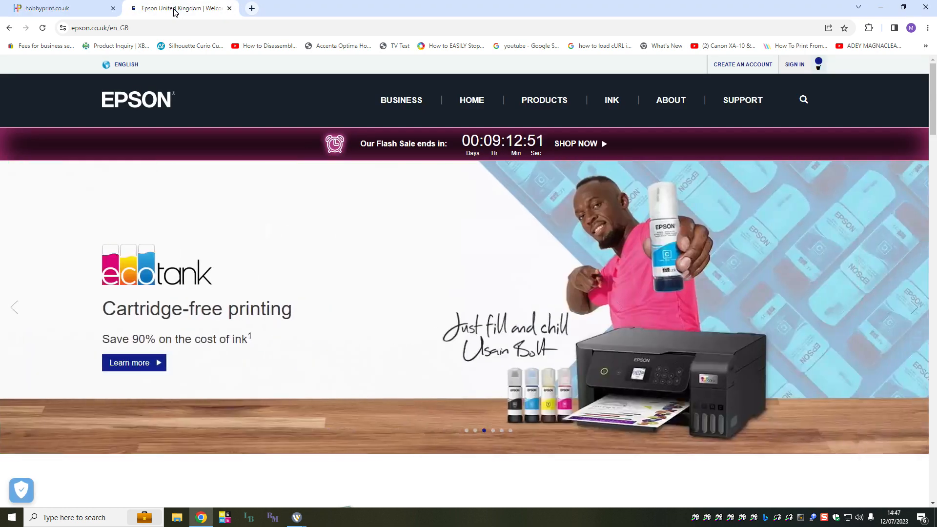
pyautogui.moveTo(172, 76)
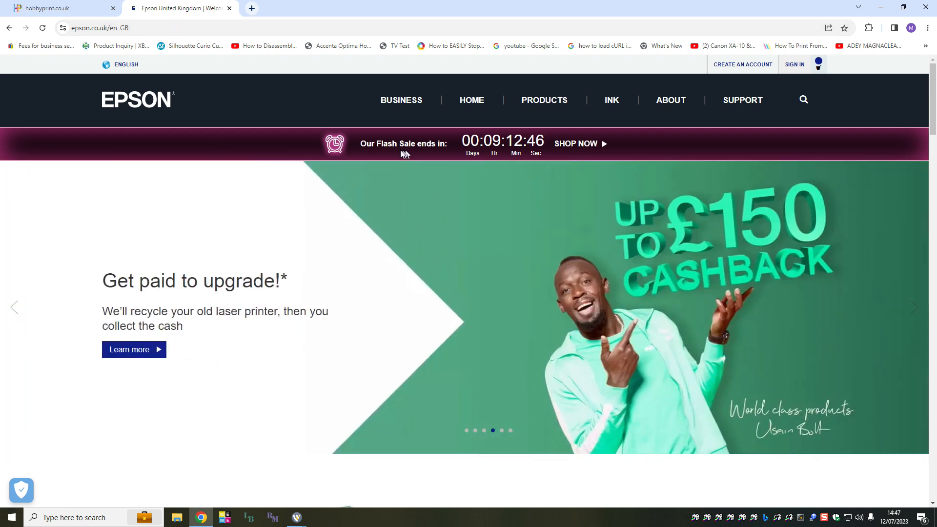
pyautogui.moveTo(743, 100)
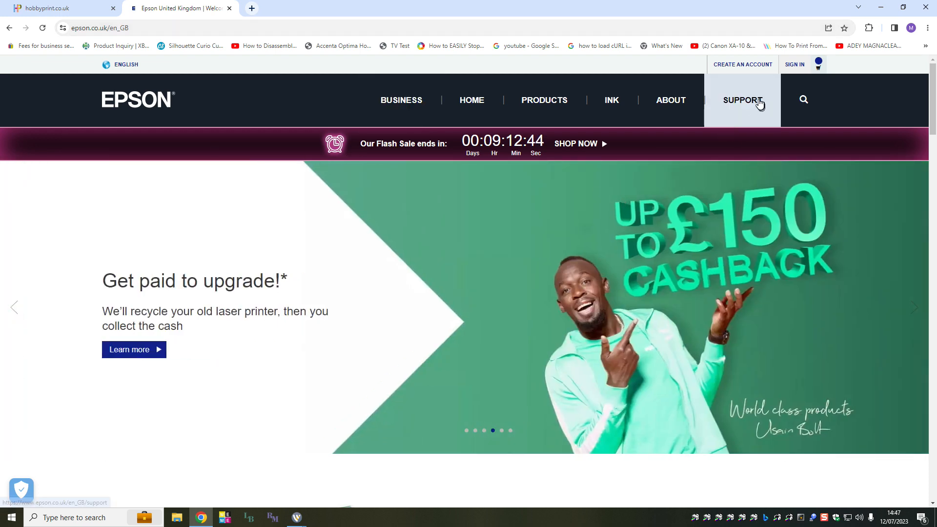
pyautogui.click(743, 100)
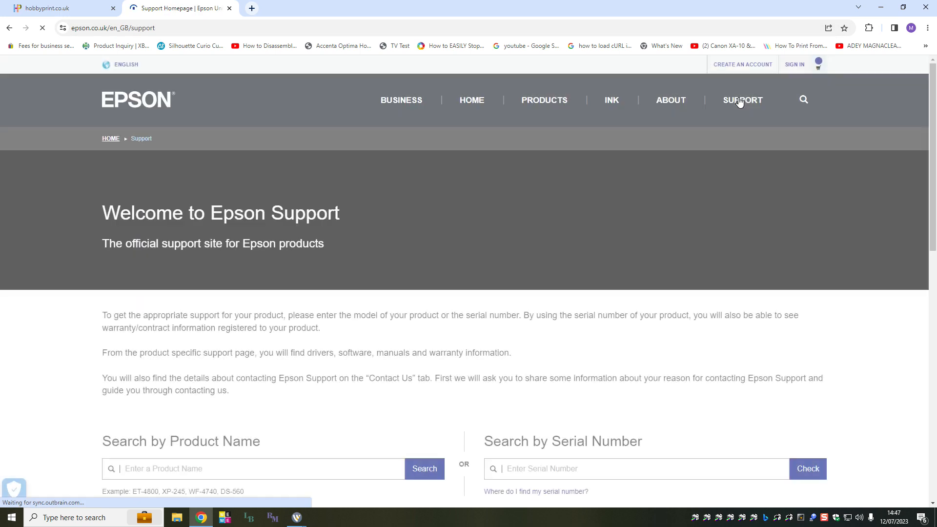
pyautogui.scroll(-3)
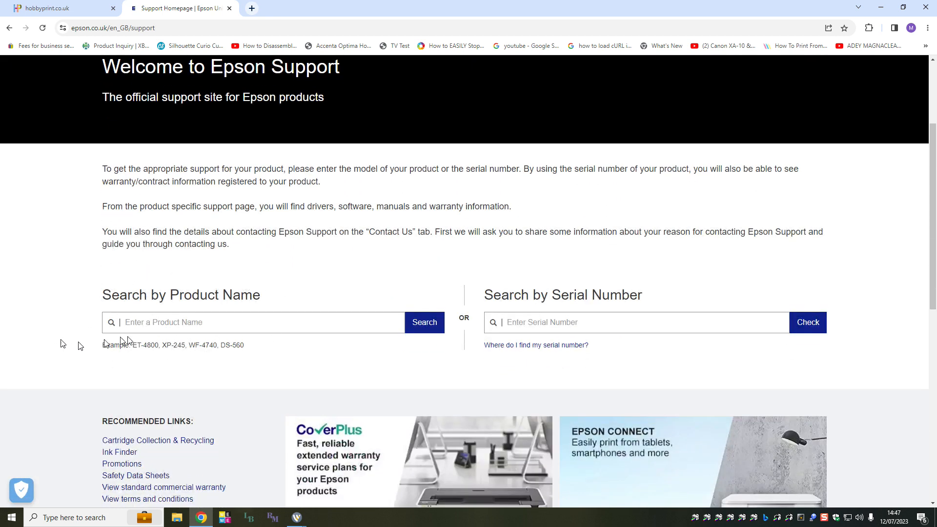
pyautogui.click(251, 323)
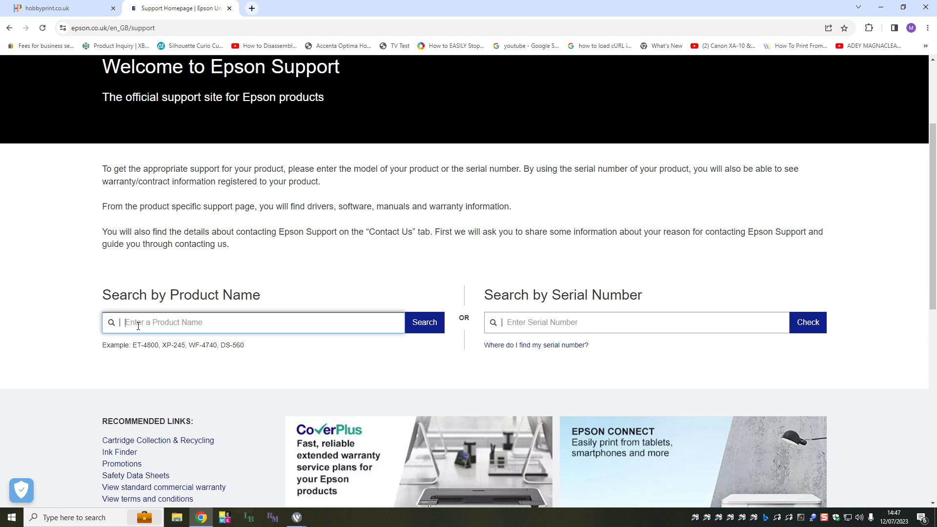
pyautogui.write('w')
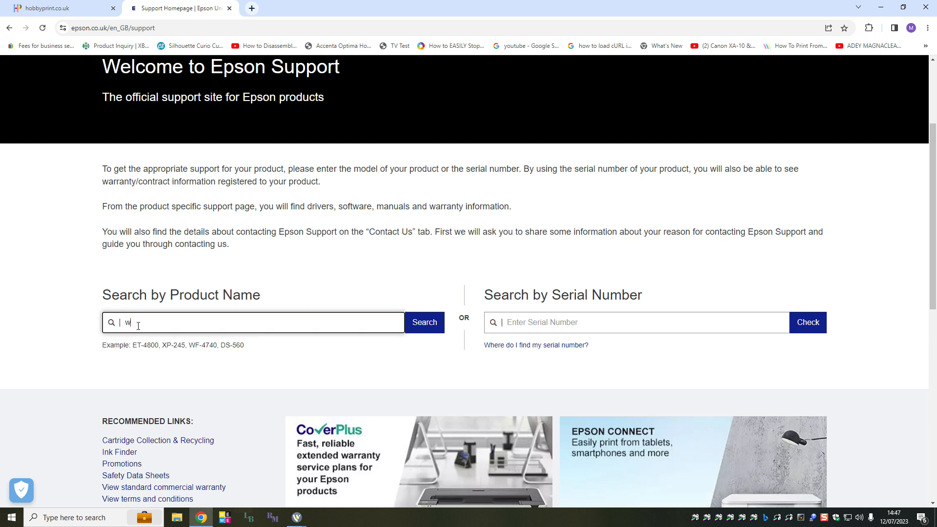
pyautogui.write('wf-2')
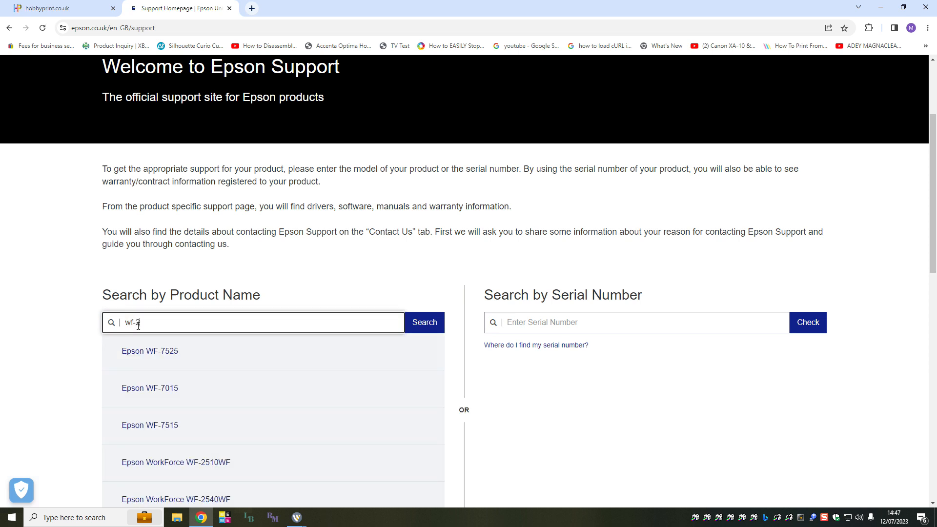
pyautogui.write('110w')
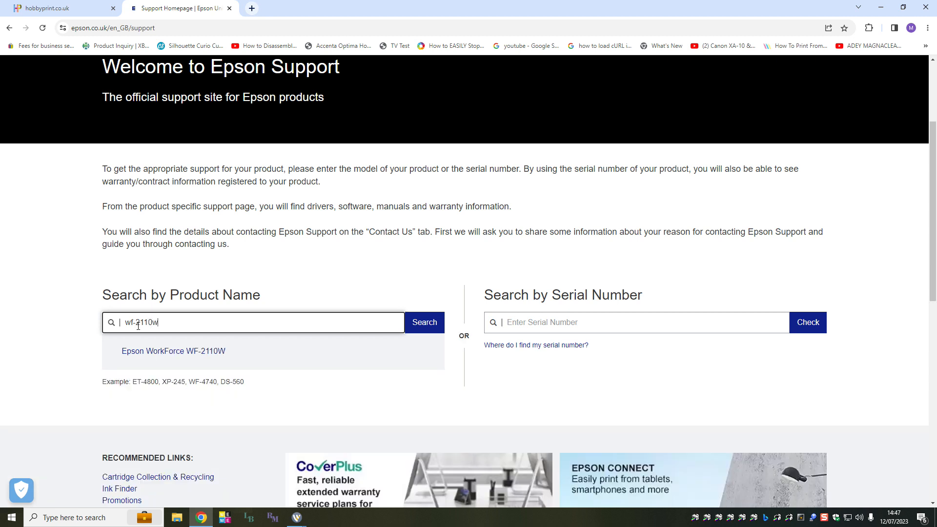
pyautogui.moveTo(424, 323)
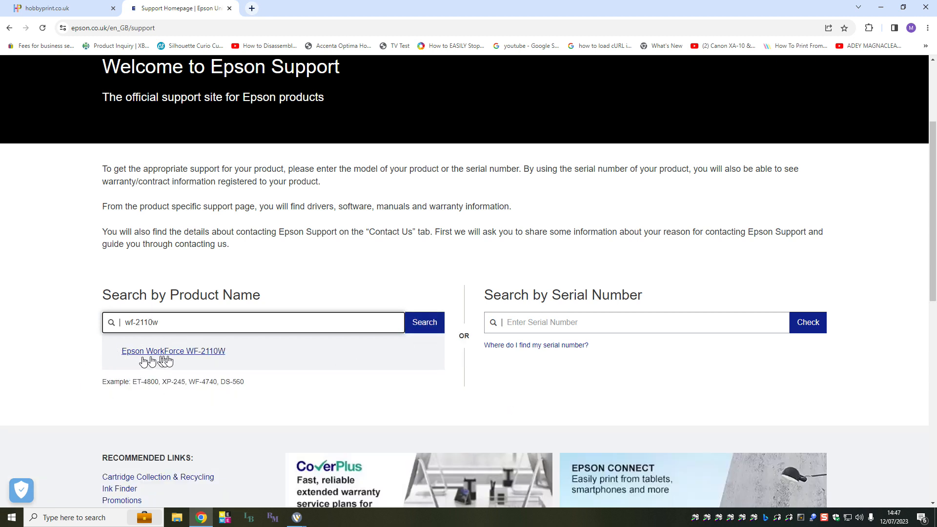
# - Choose the Epson WorkForce WF-2110W suggestion and scroll down to its Windows 10 64-bit downloads
pyautogui.click(173, 351)
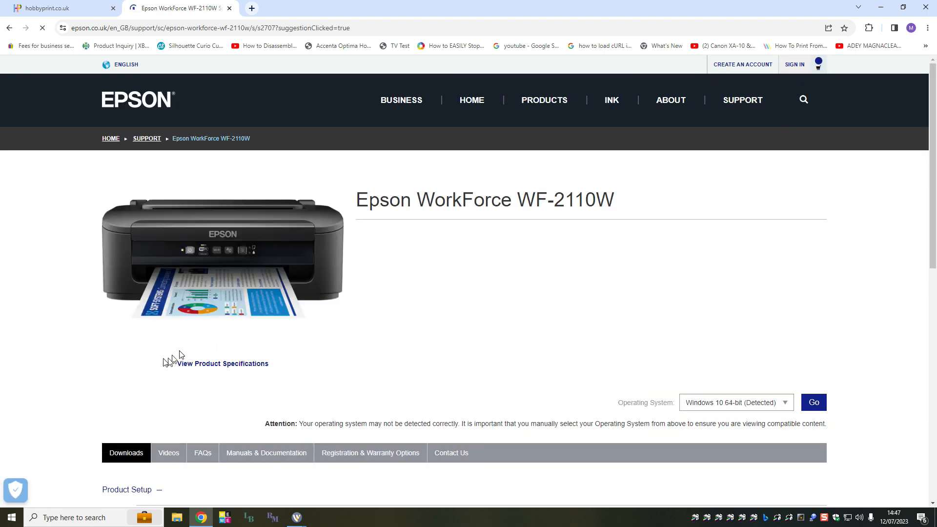
pyautogui.scroll(-3)
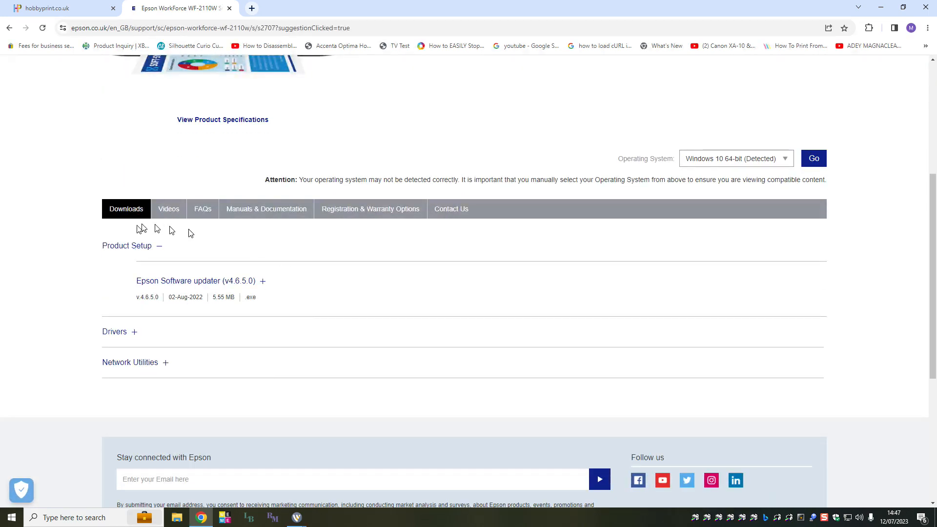
pyautogui.moveTo(142, 256)
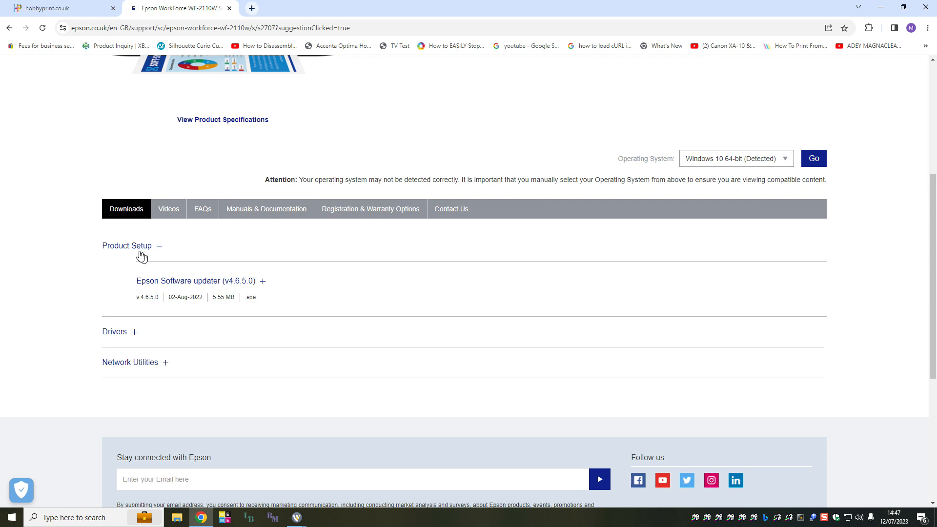
pyautogui.moveTo(219, 351)
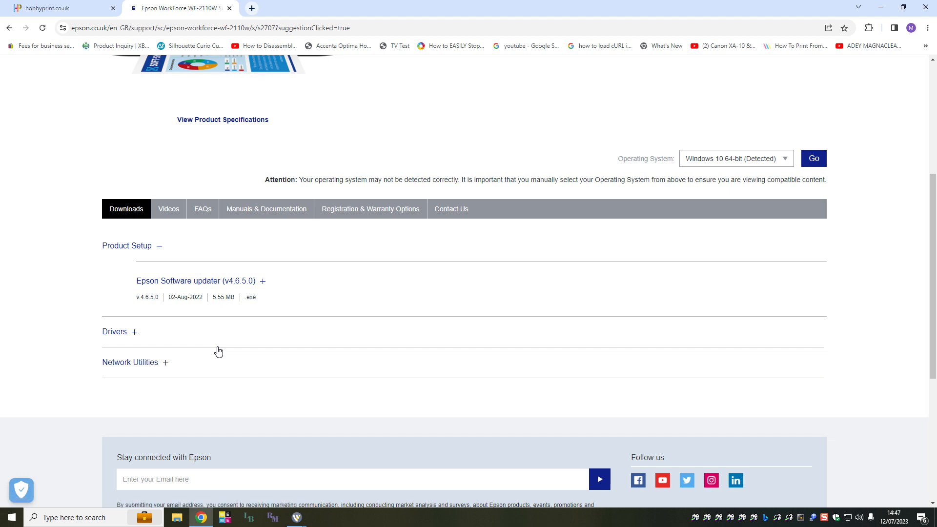
pyautogui.moveTo(182, 248)
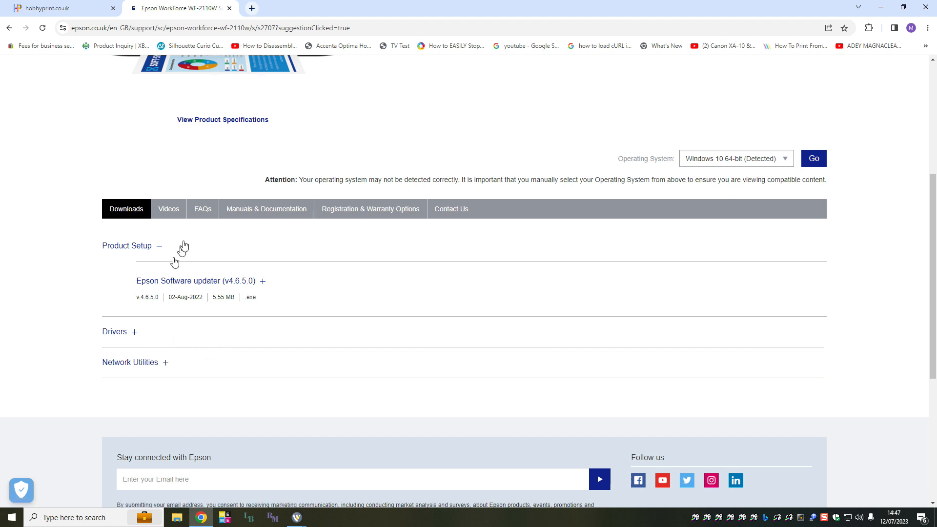
pyautogui.moveTo(234, 377)
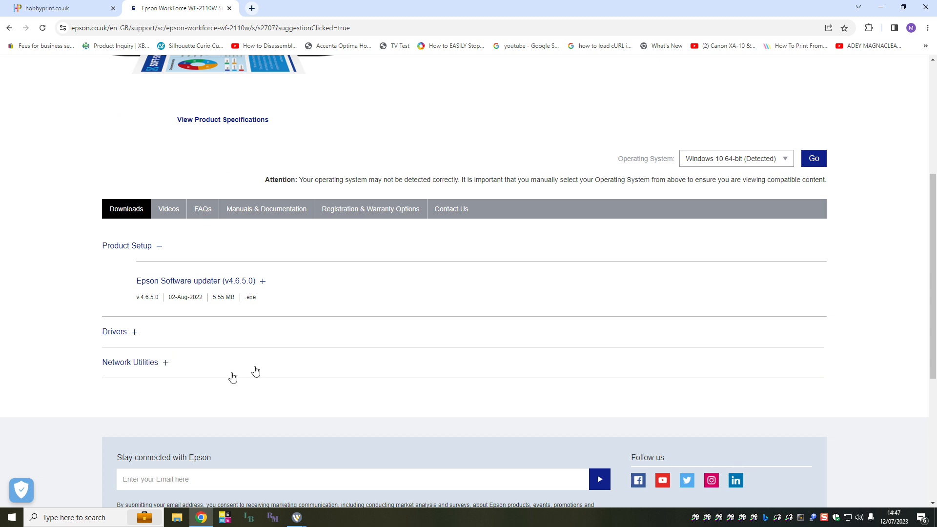
pyautogui.moveTo(120, 95)
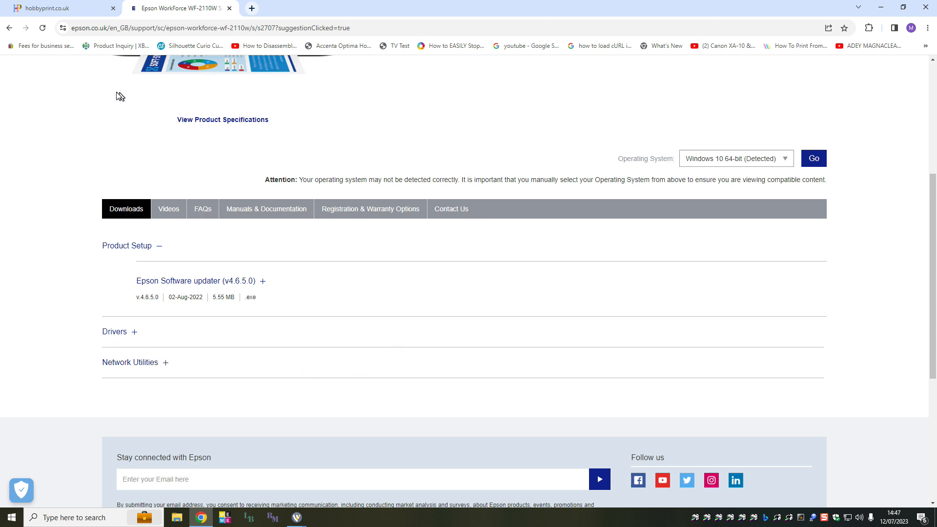
pyautogui.moveTo(314, 416)
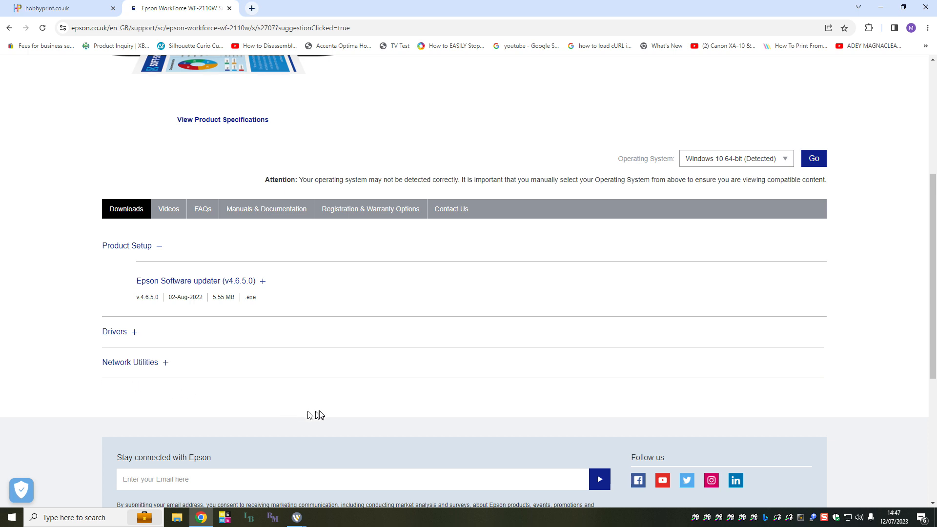
pyautogui.moveTo(332, 413)
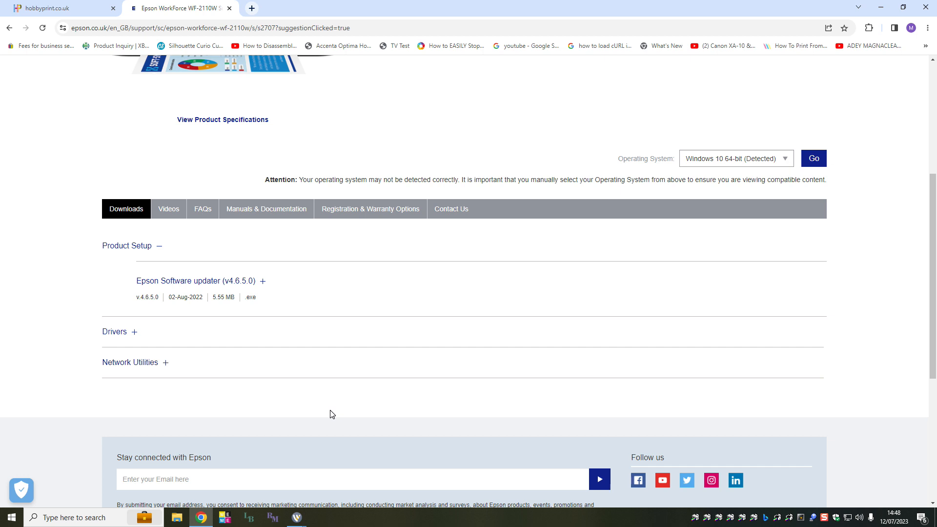
pyautogui.moveTo(399, 437)
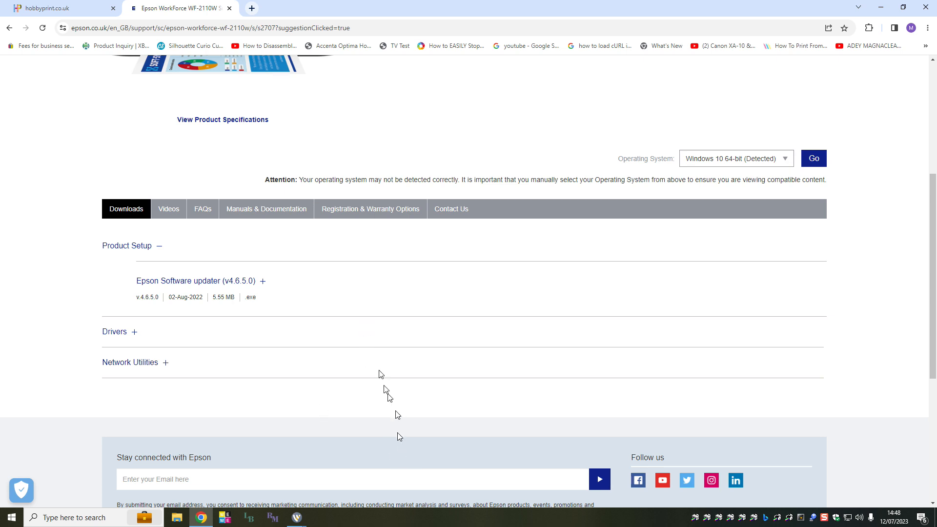
pyautogui.scroll(-3)
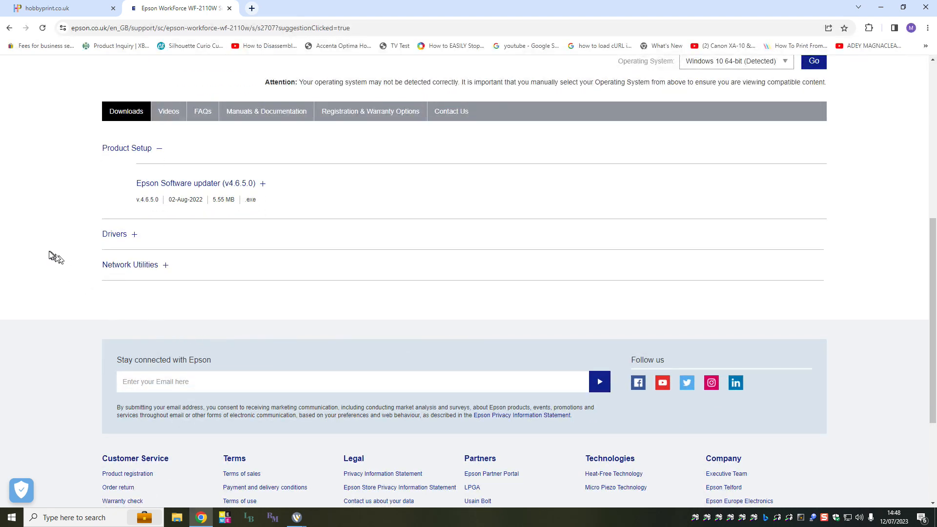
pyautogui.moveTo(312, 286)
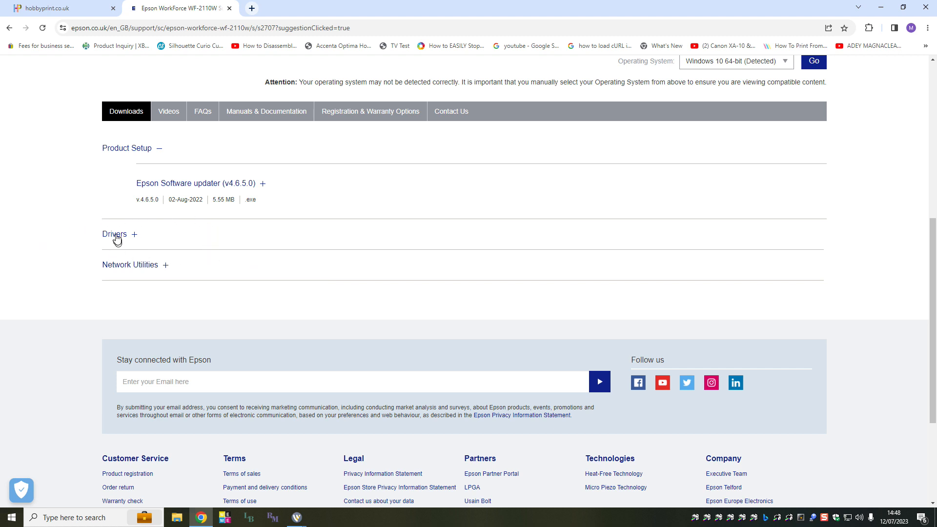
pyautogui.click(114, 234)
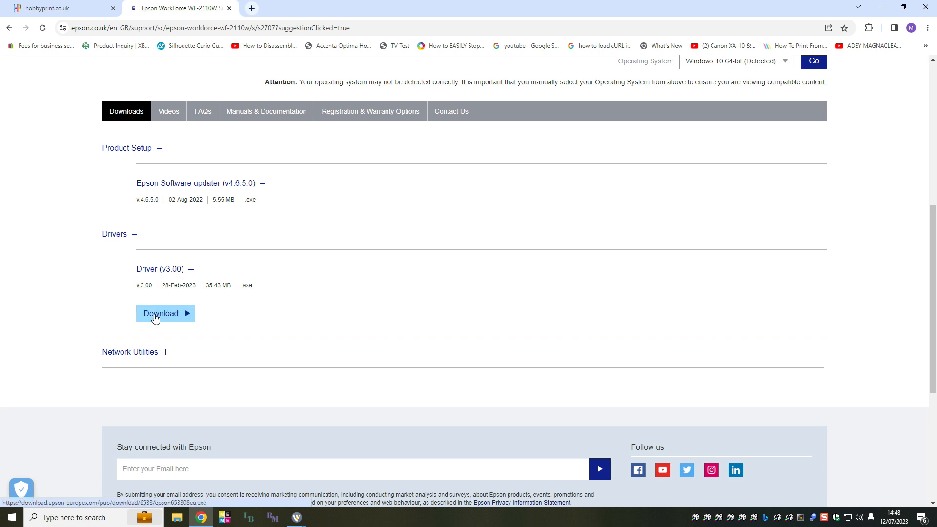
pyautogui.click(160, 313)
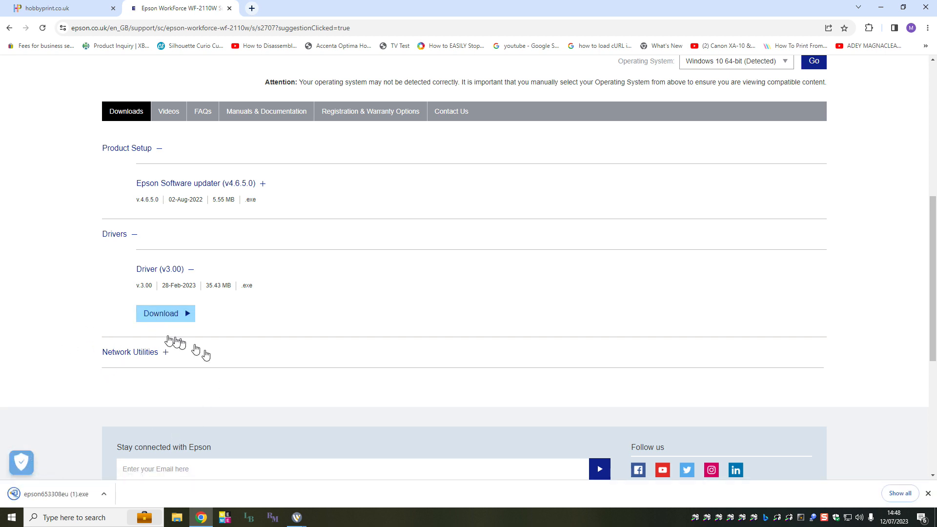
pyautogui.moveTo(93, 357)
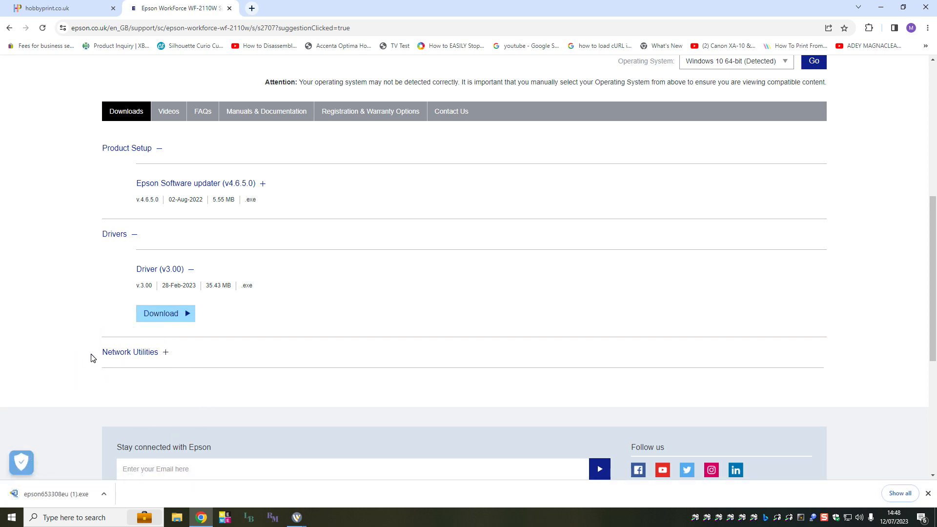
pyautogui.moveTo(101, 375)
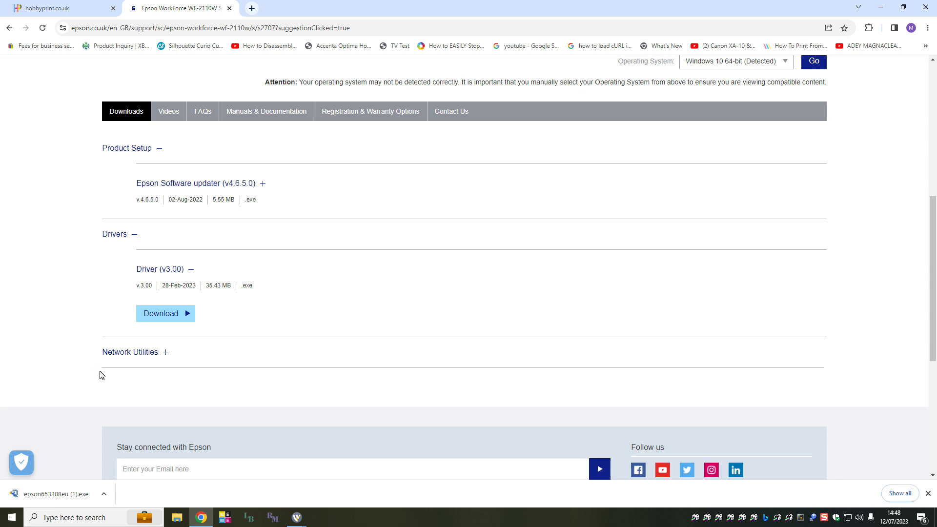
pyautogui.moveTo(165, 370)
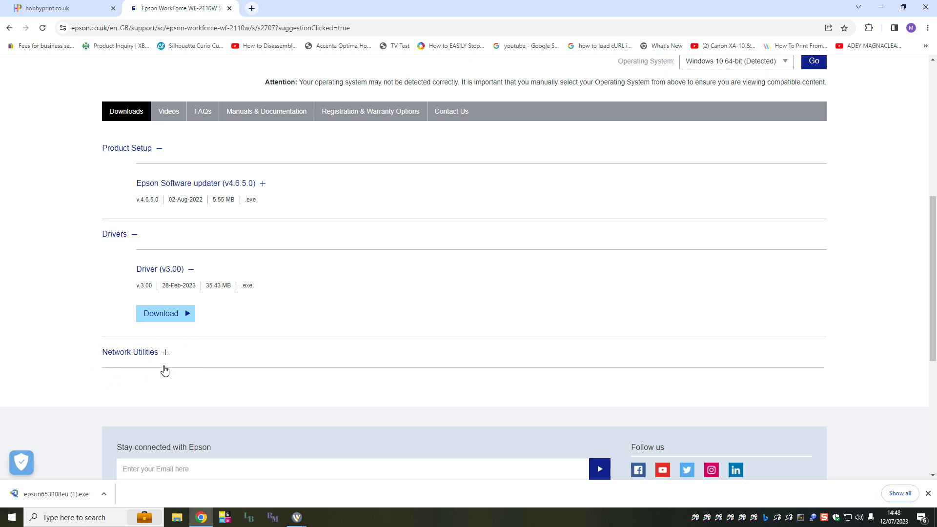
pyautogui.moveTo(53, 242)
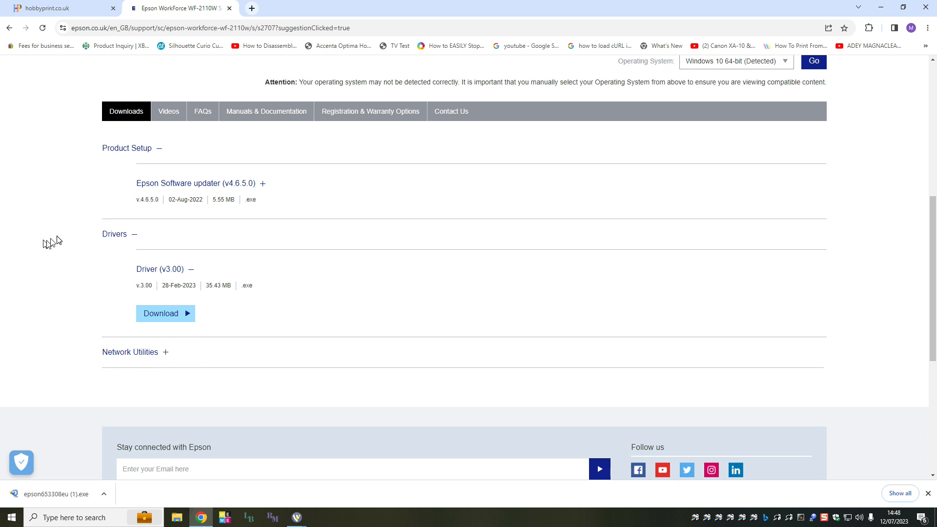
pyautogui.moveTo(85, 186)
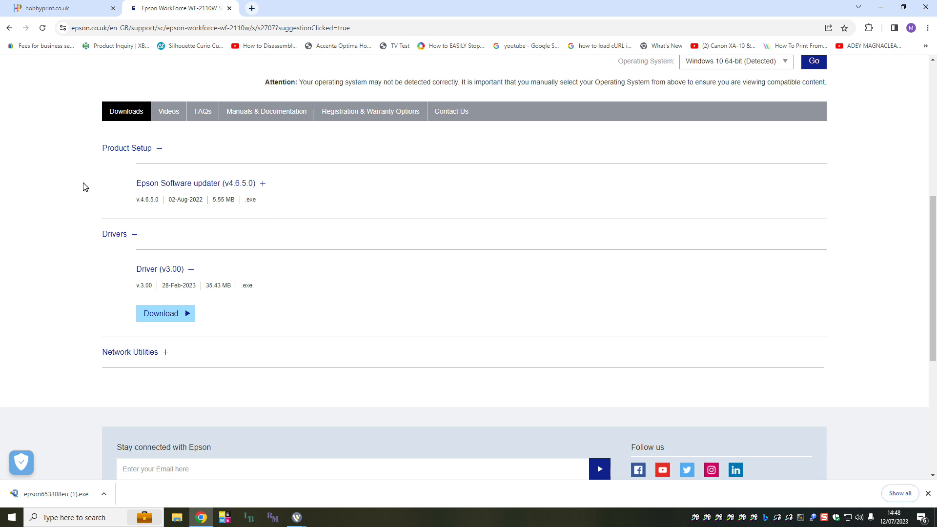
pyautogui.moveTo(161, 492)
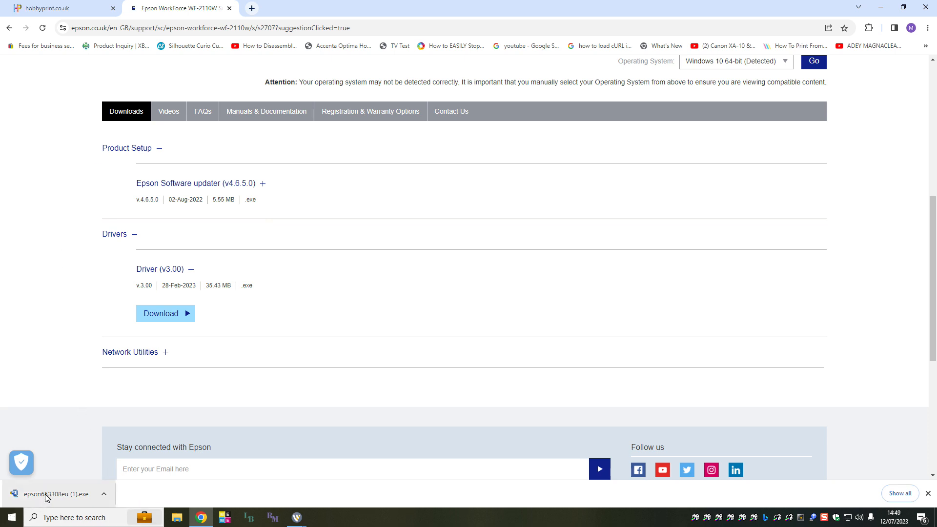
# - Run the WF-2110 Series driver setup with 'Set as default printer' and automatic updates both unticked
pyautogui.click(57, 493)
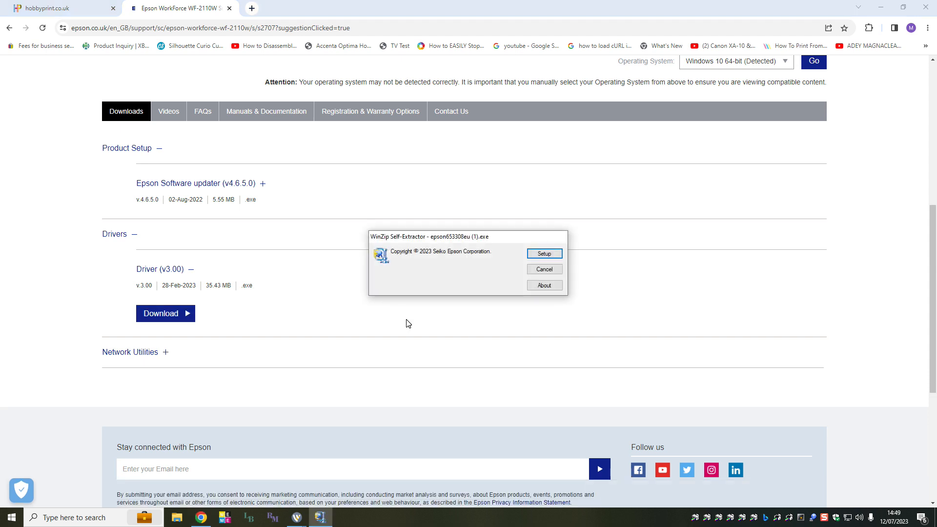
pyautogui.moveTo(498, 276)
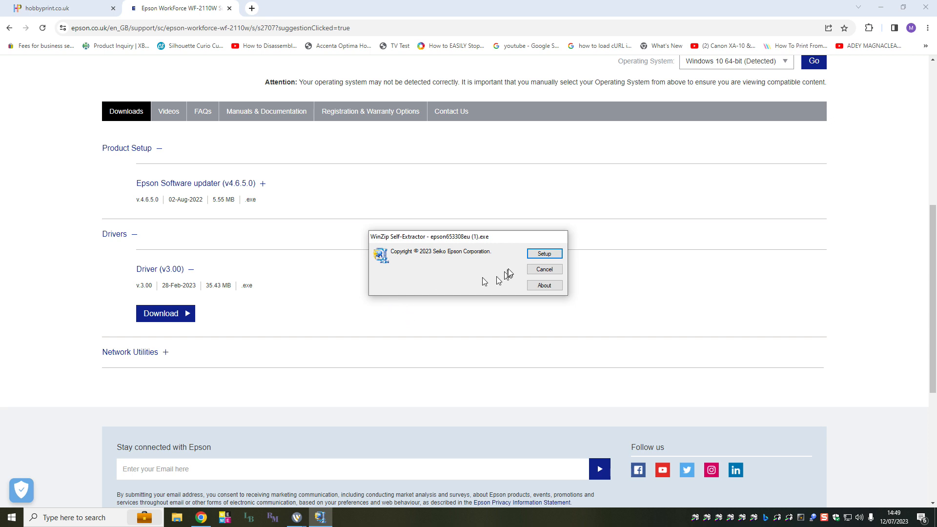
pyautogui.click(543, 253)
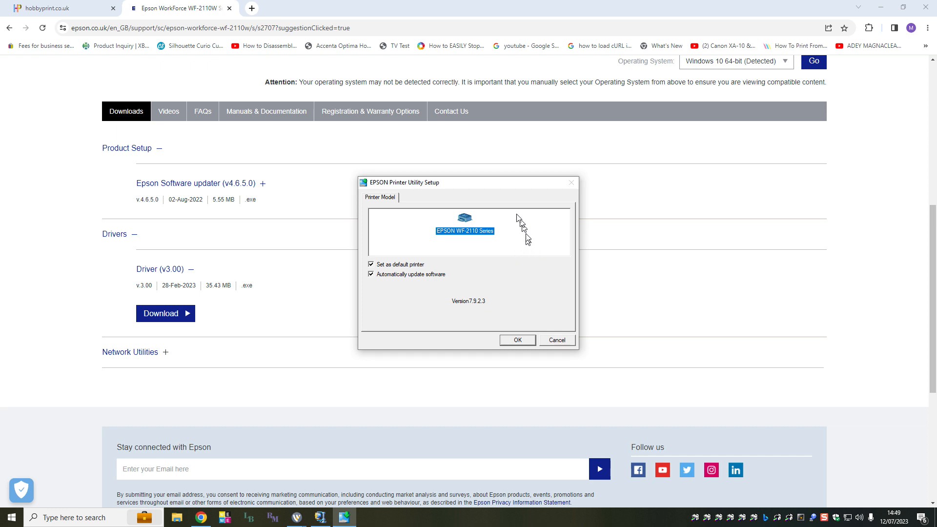
pyautogui.moveTo(474, 245)
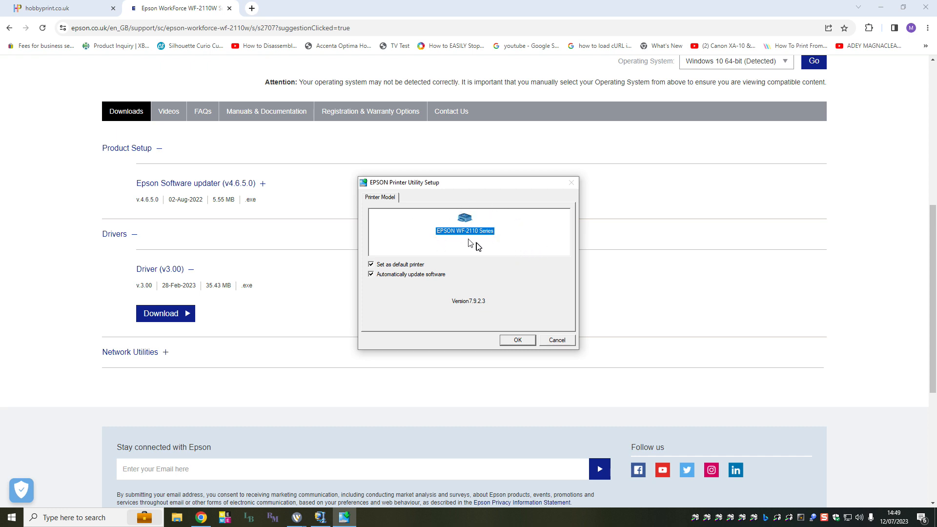
pyautogui.moveTo(448, 222)
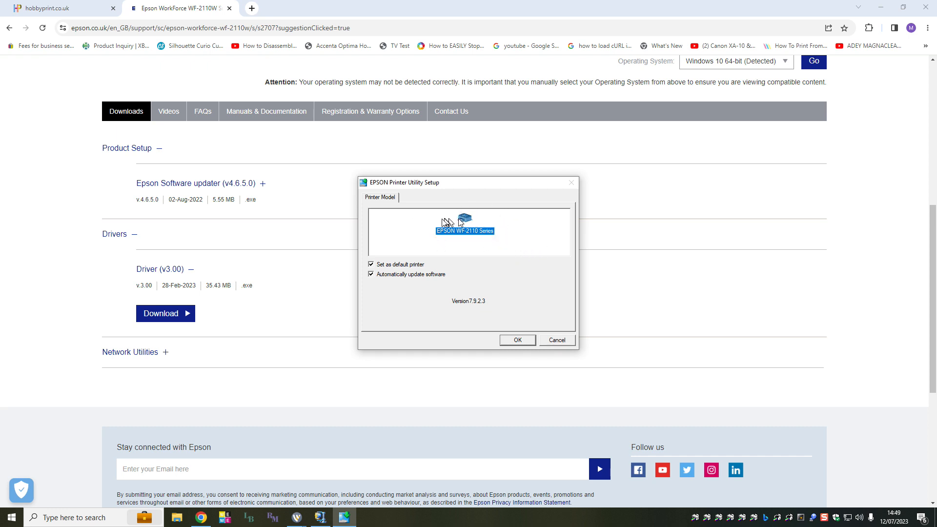
pyautogui.moveTo(457, 263)
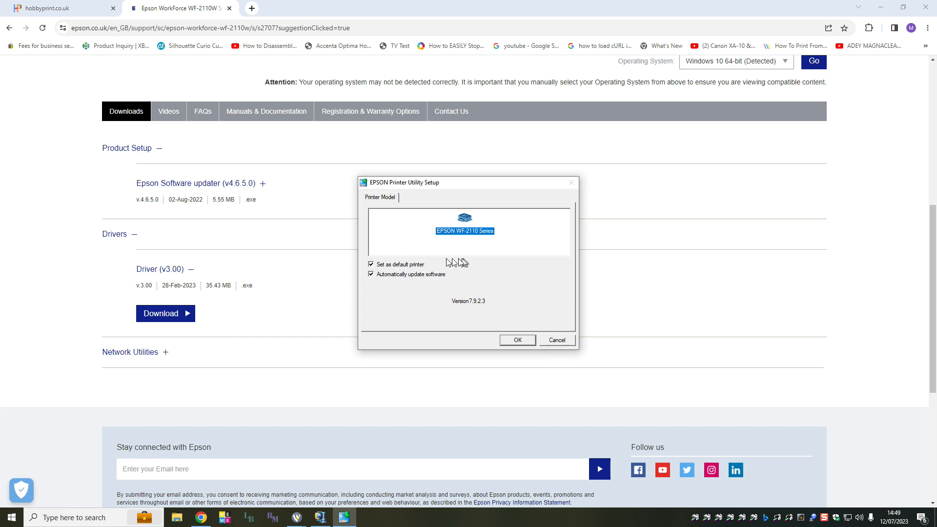
pyautogui.moveTo(471, 266)
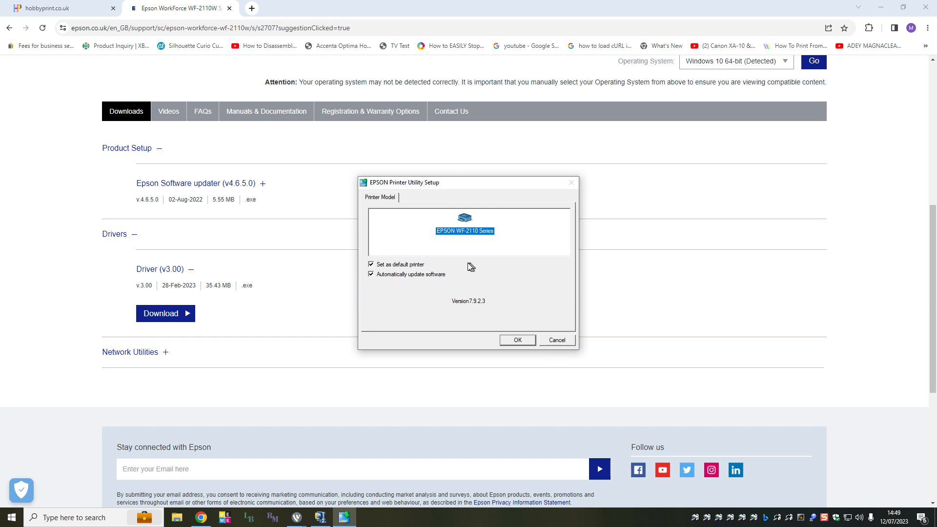
pyautogui.click(371, 264)
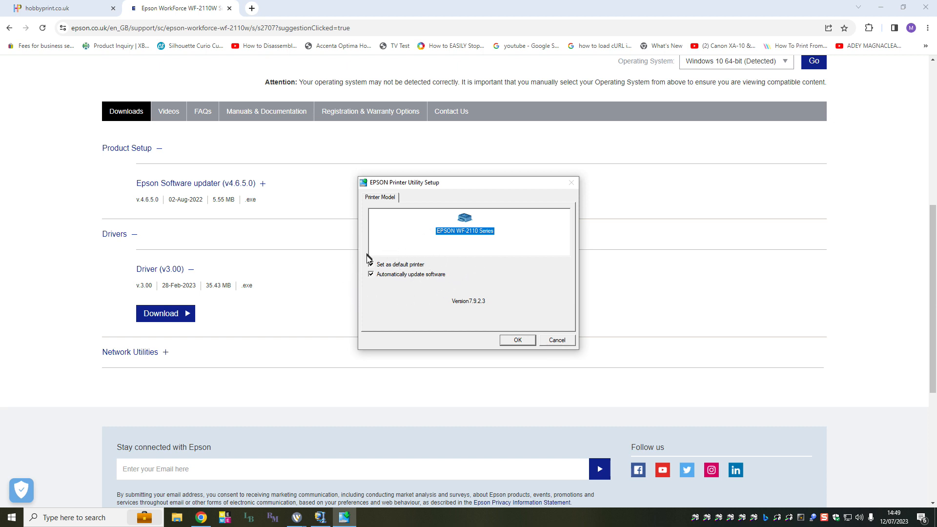
pyautogui.click(371, 275)
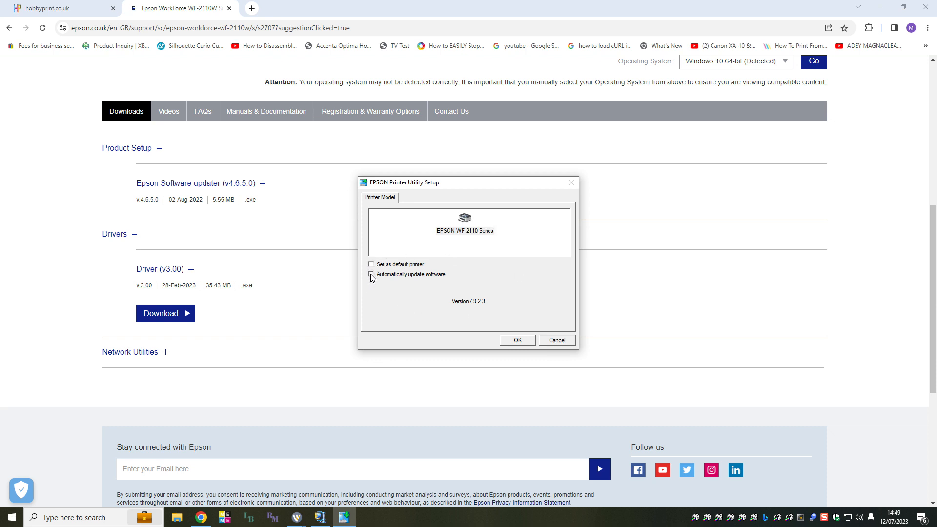
pyautogui.moveTo(370, 292)
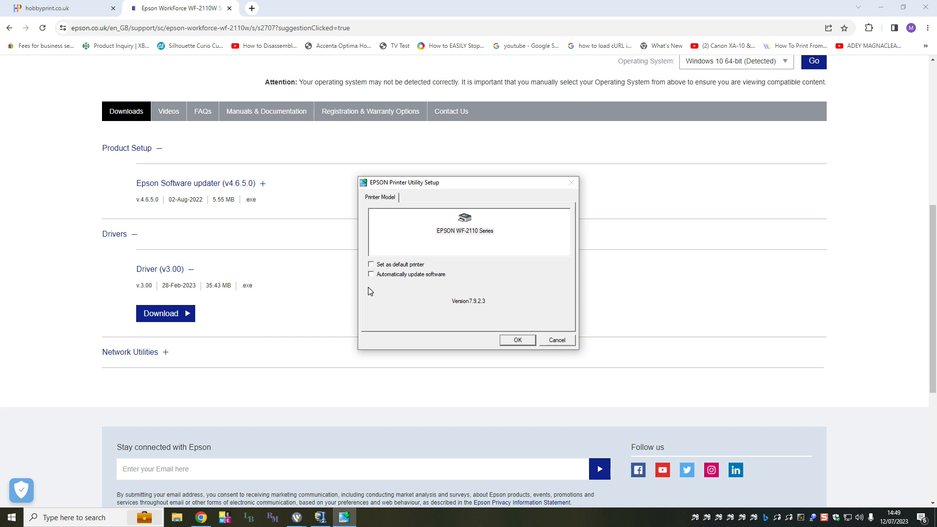
pyautogui.moveTo(365, 287)
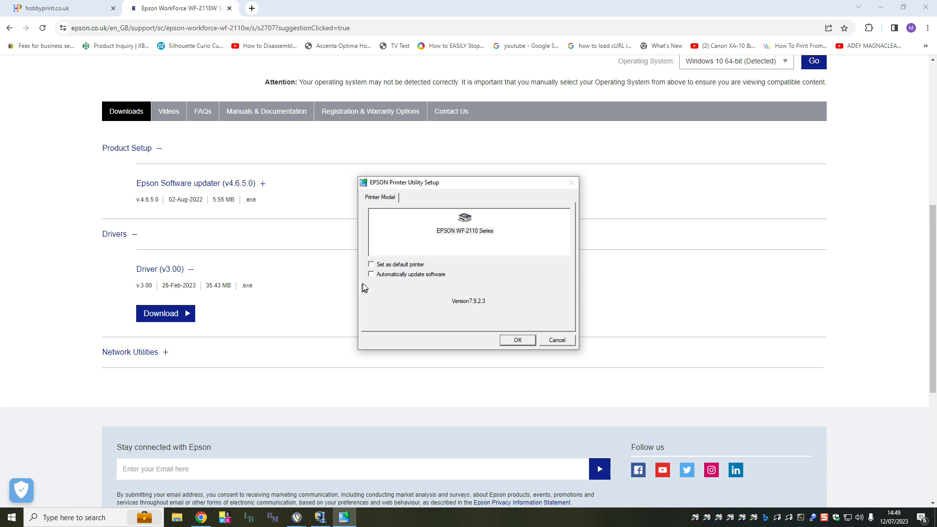
pyautogui.moveTo(366, 306)
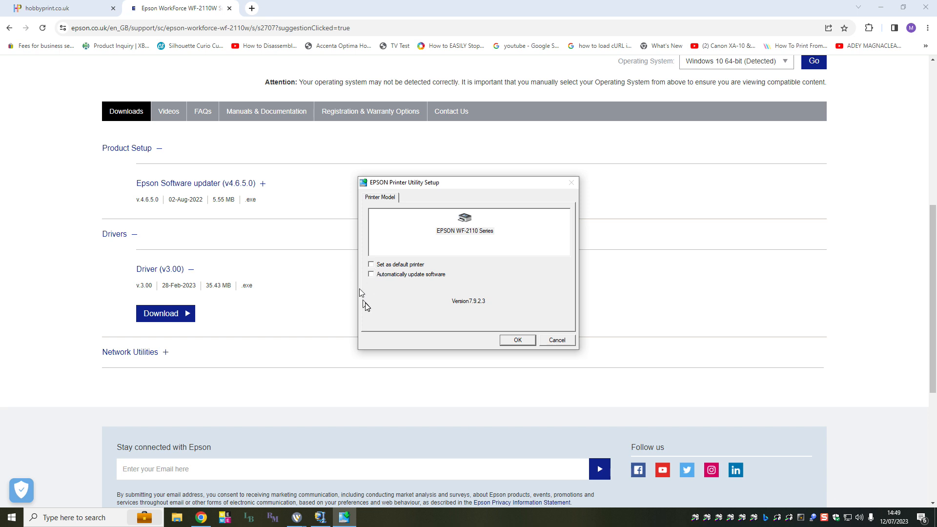
pyautogui.moveTo(367, 307)
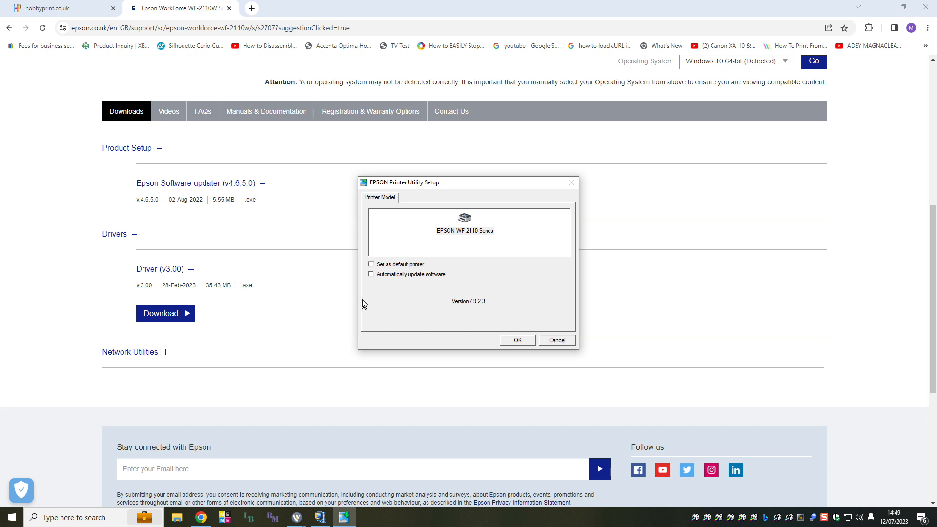
pyautogui.click(371, 274)
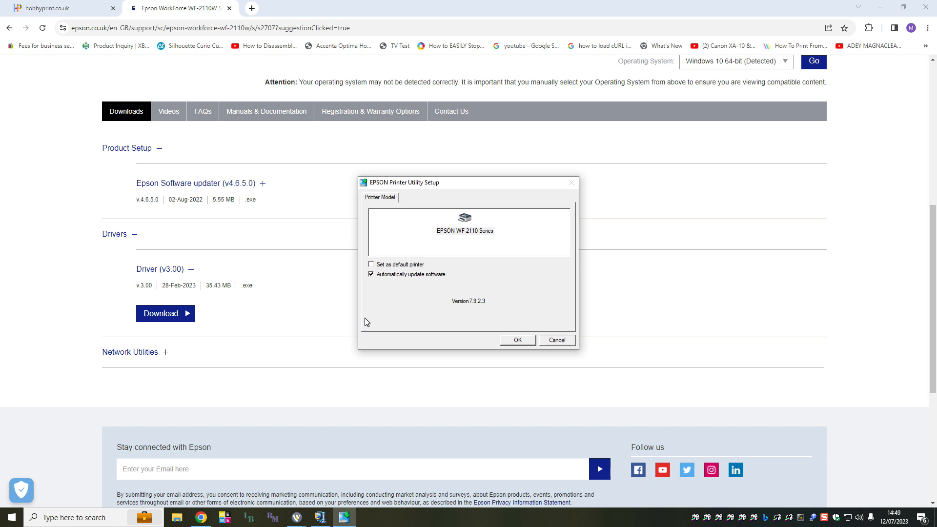
pyautogui.click(371, 274)
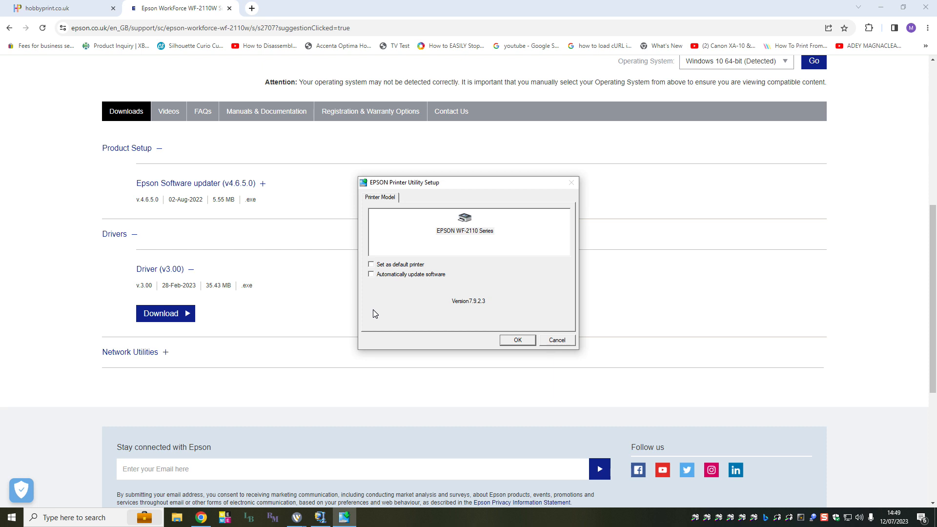
pyautogui.moveTo(378, 310)
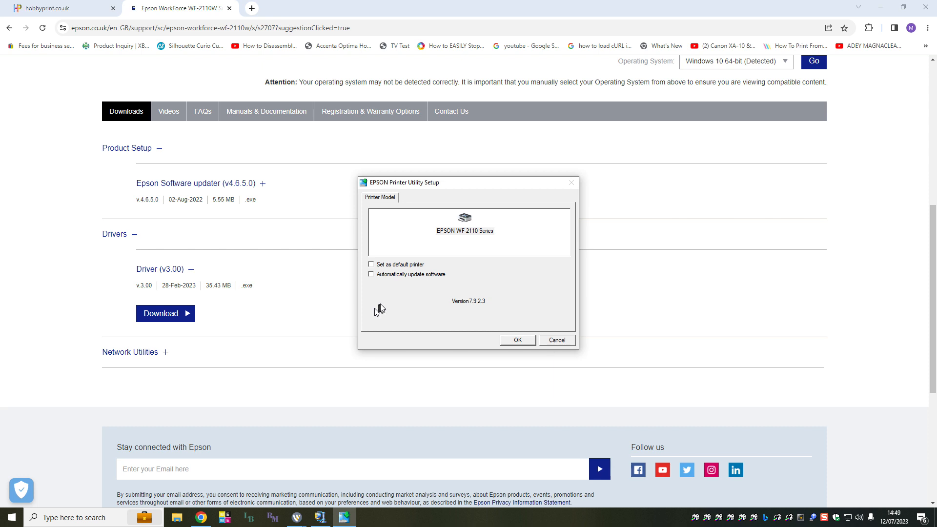
pyautogui.moveTo(360, 298)
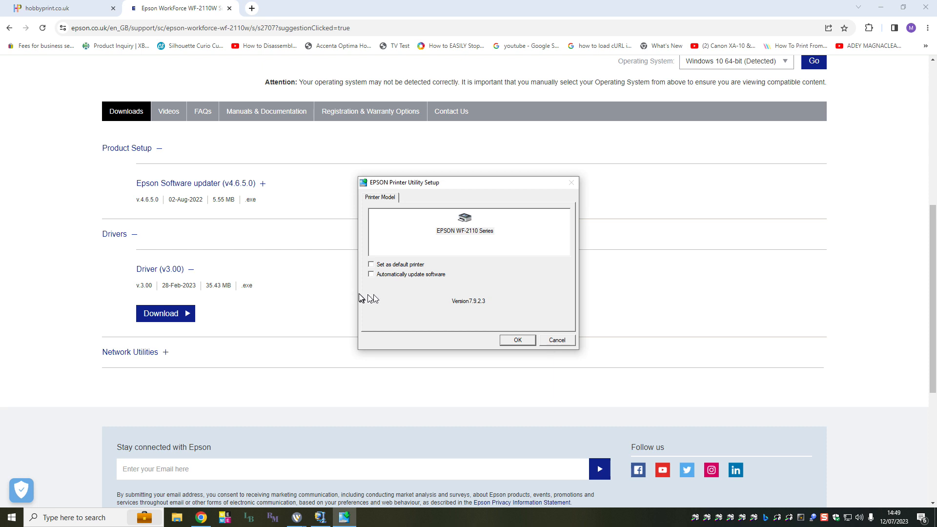
pyautogui.moveTo(389, 314)
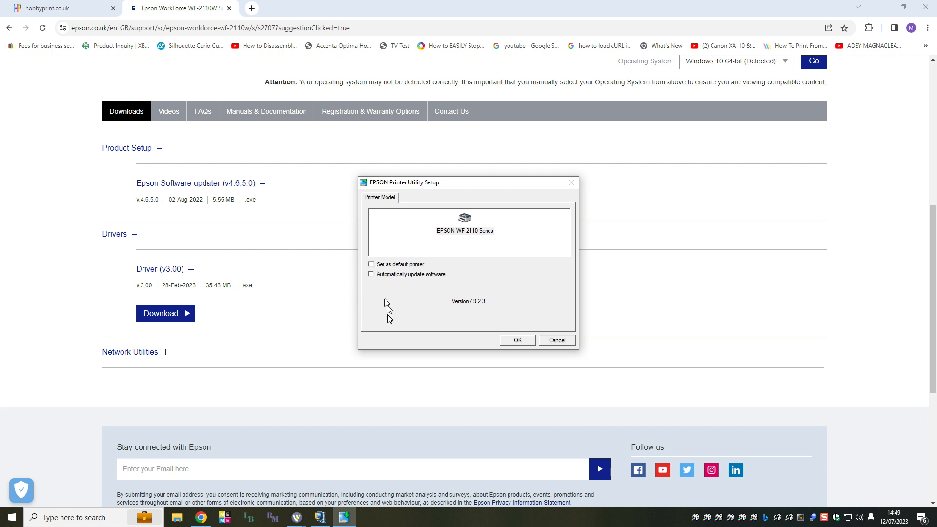
pyautogui.click(516, 340)
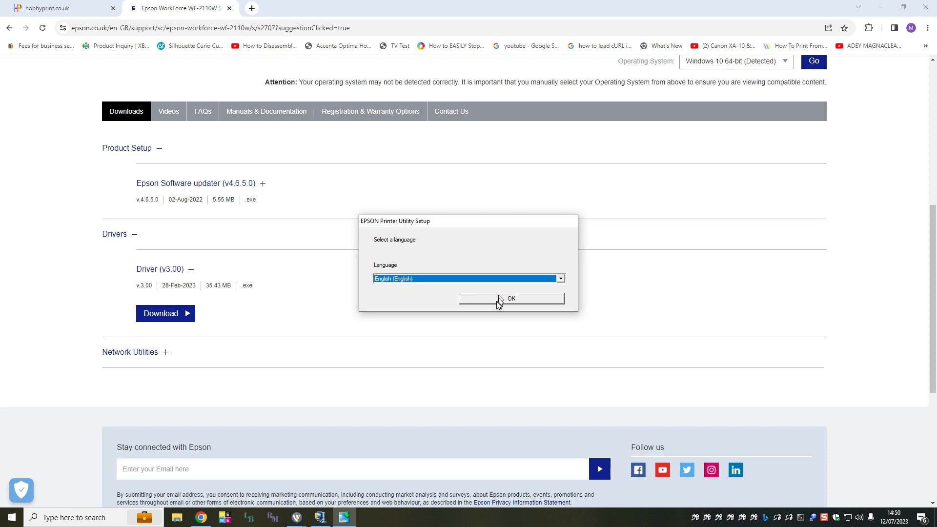
# - Confirm English as the setup language and agree to the Epson end user licence agreement
pyautogui.click(511, 298)
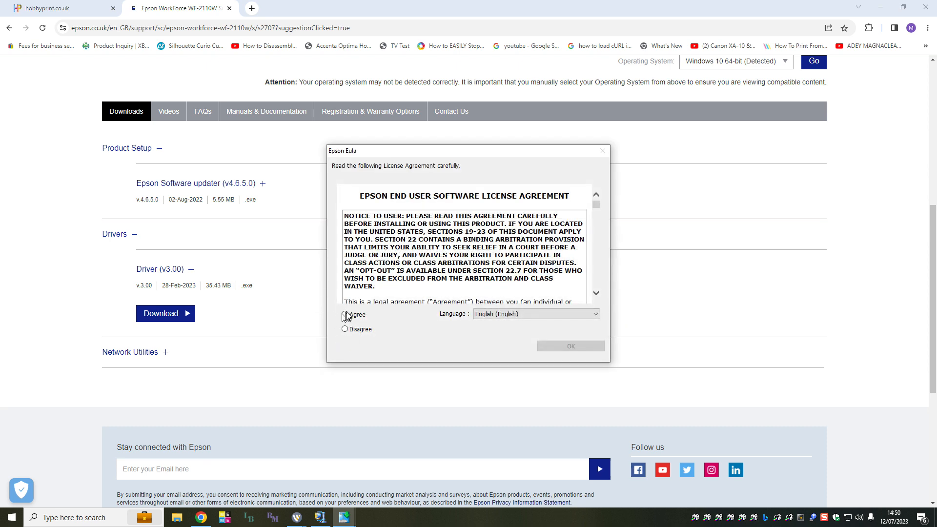
pyautogui.click(345, 315)
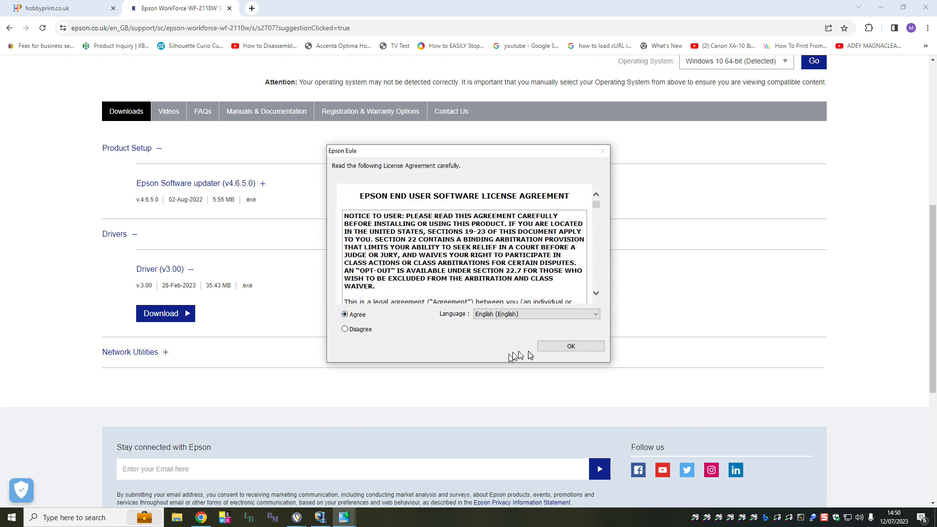
pyautogui.click(570, 346)
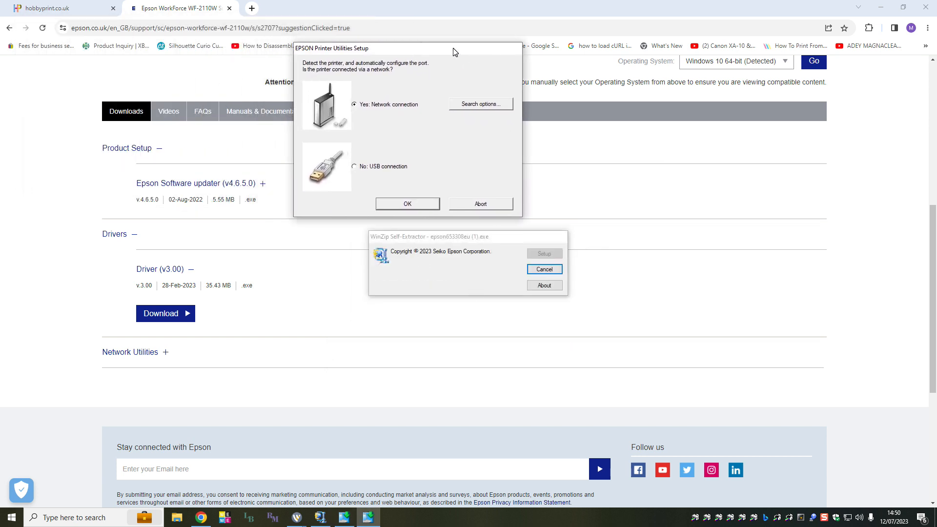
pyautogui.moveTo(335, 96)
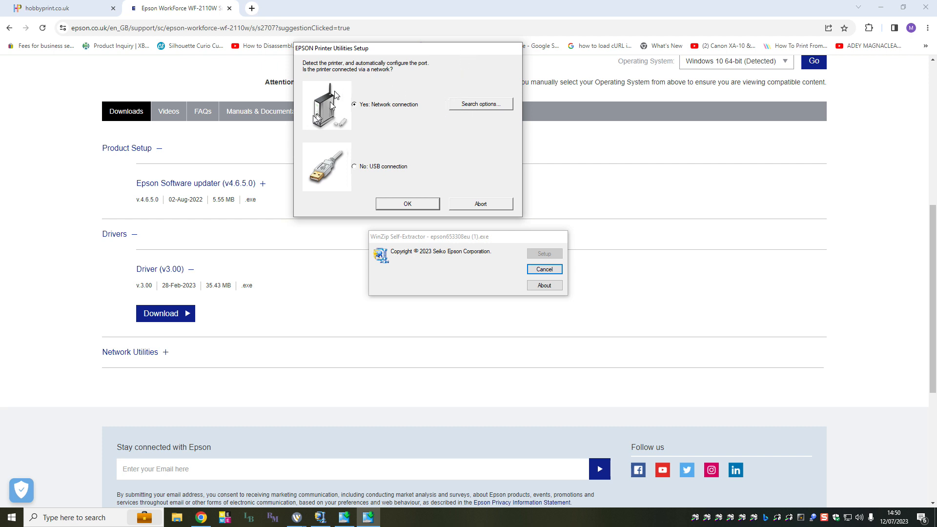
pyautogui.moveTo(421, 175)
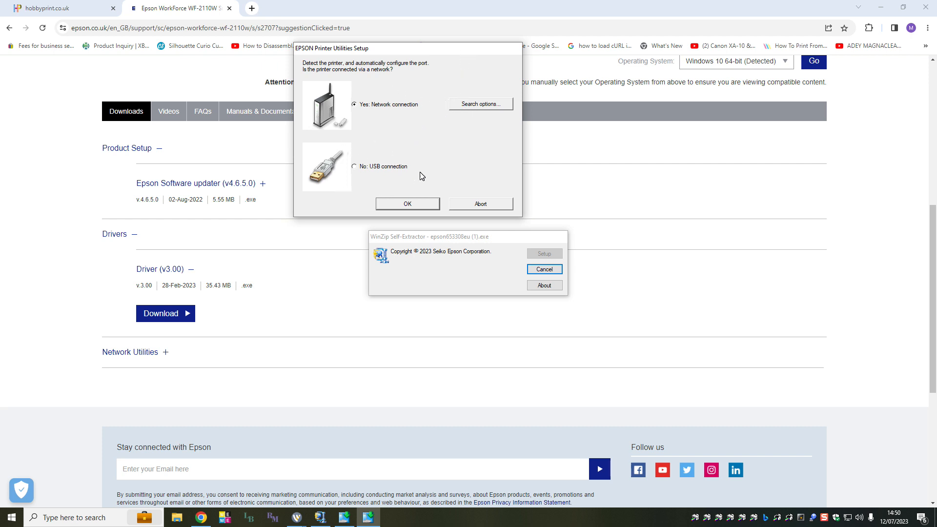
pyautogui.moveTo(428, 175)
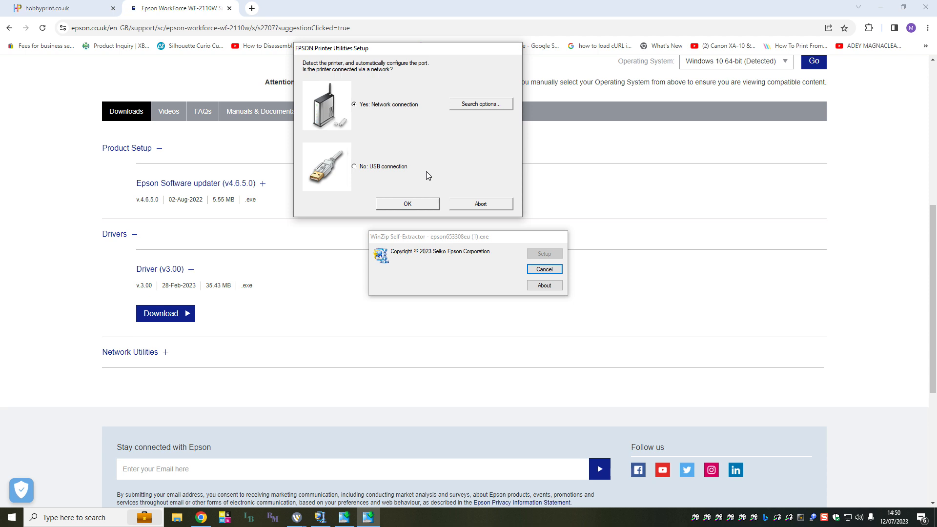
pyautogui.moveTo(440, 174)
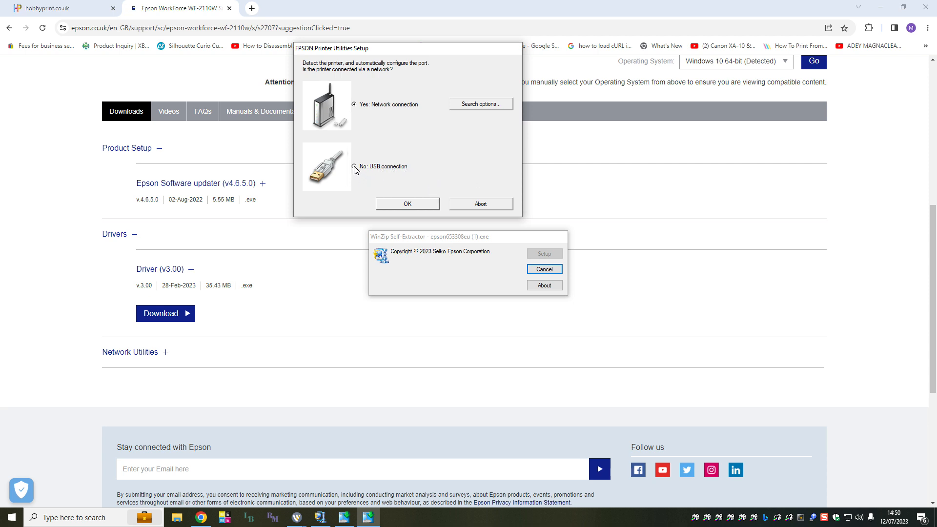
# - Select 'No: USB connection' to install the driver and configure the port
pyautogui.click(407, 204)
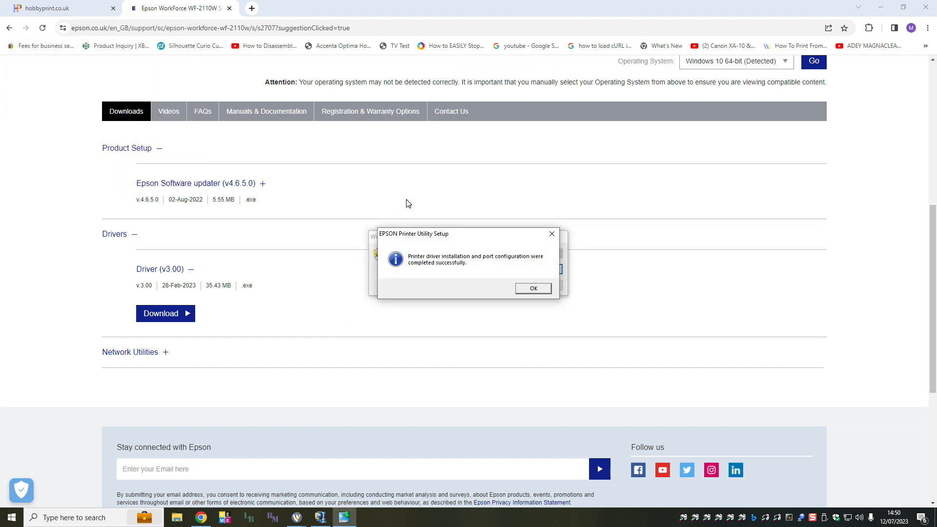
pyautogui.moveTo(427, 277)
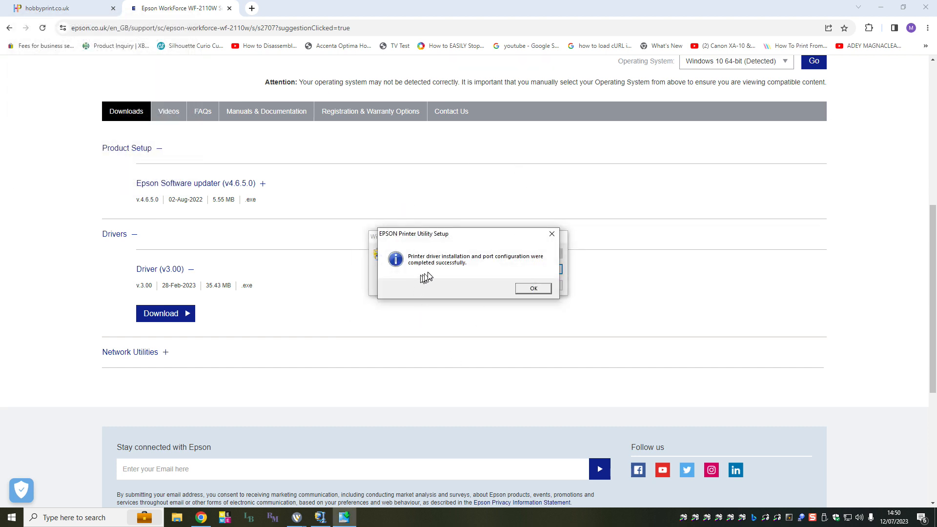
pyautogui.moveTo(487, 275)
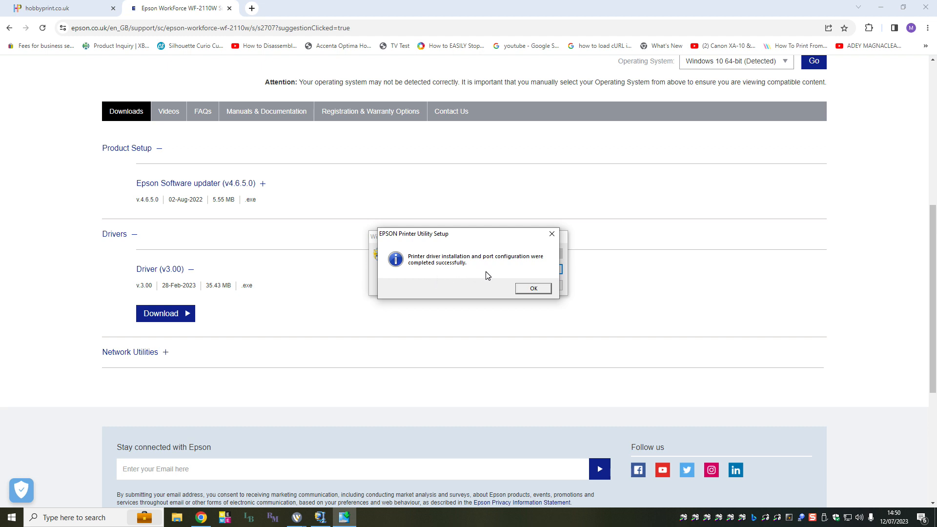
pyautogui.moveTo(397, 277)
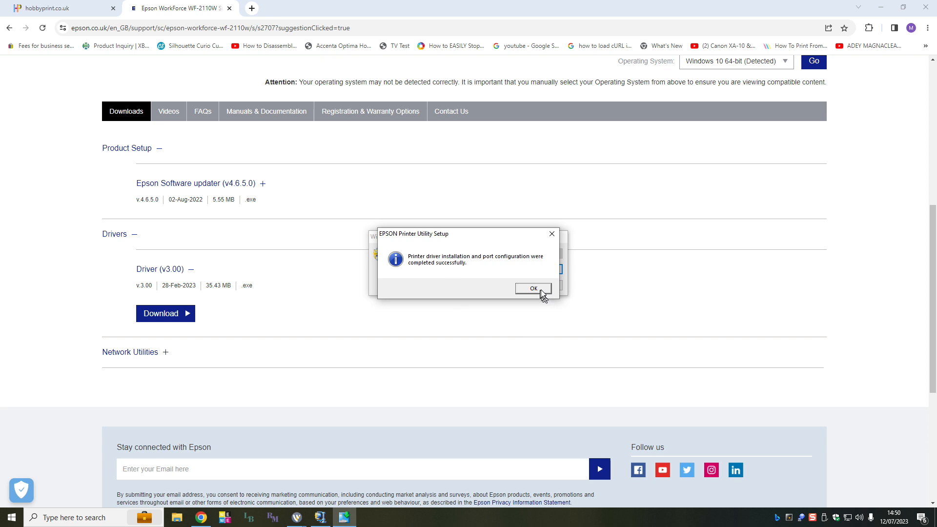
# - Dismiss the installation-complete message and close the Epson WorkForce WF-2110 browser tab
pyautogui.click(533, 288)
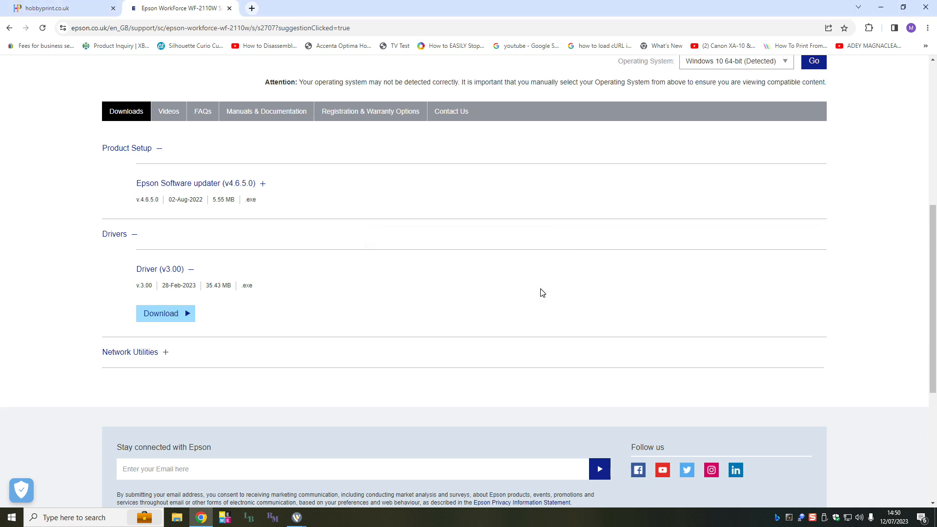
pyautogui.moveTo(157, 136)
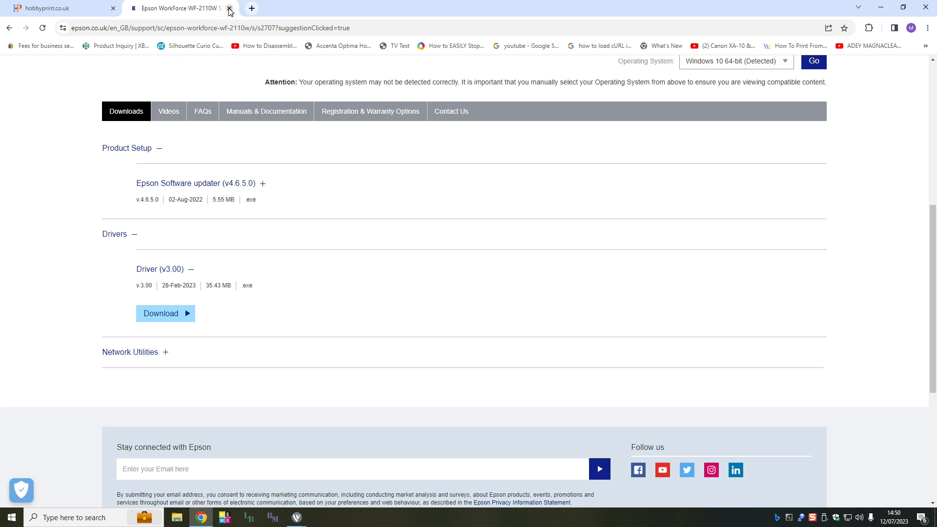
pyautogui.click(229, 8)
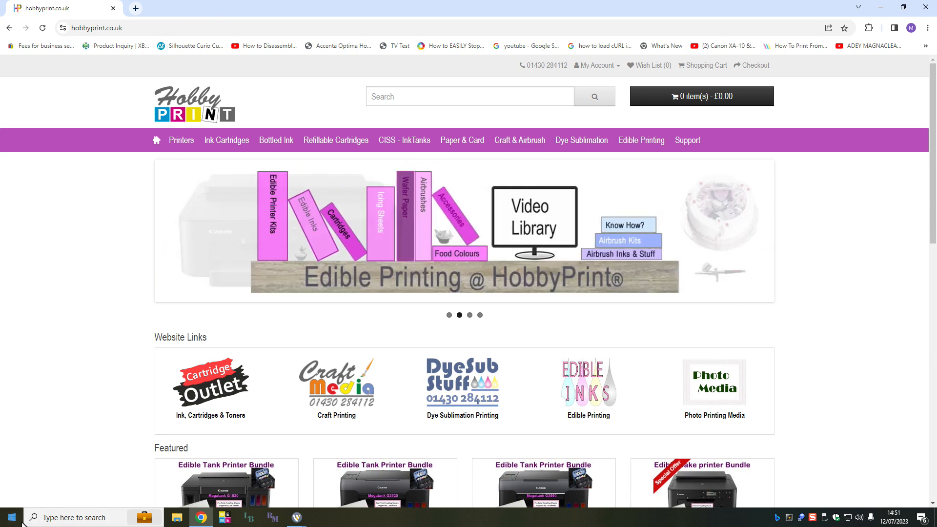
# - Go from Start to Settings > Devices, then open 'Devices and printers' to find EPSON WF-2110 Series
pyautogui.click(10, 516)
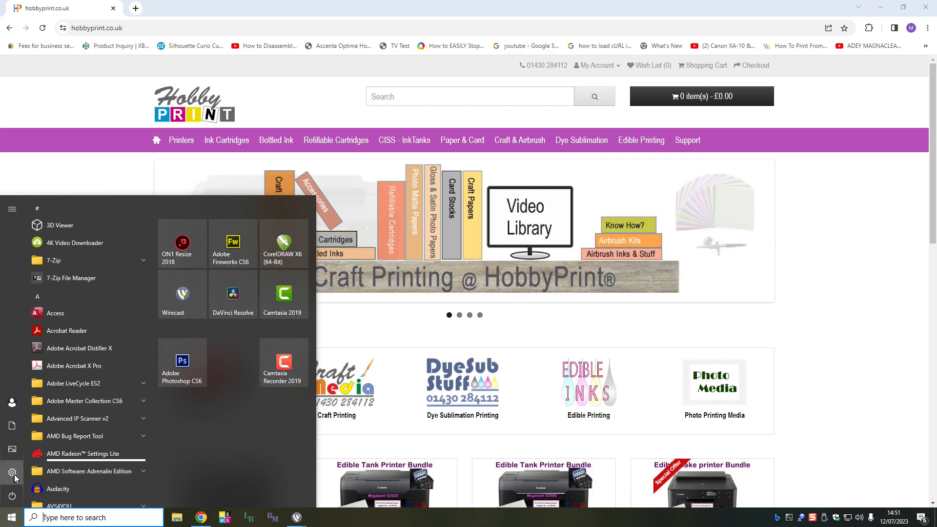
pyautogui.click(11, 472)
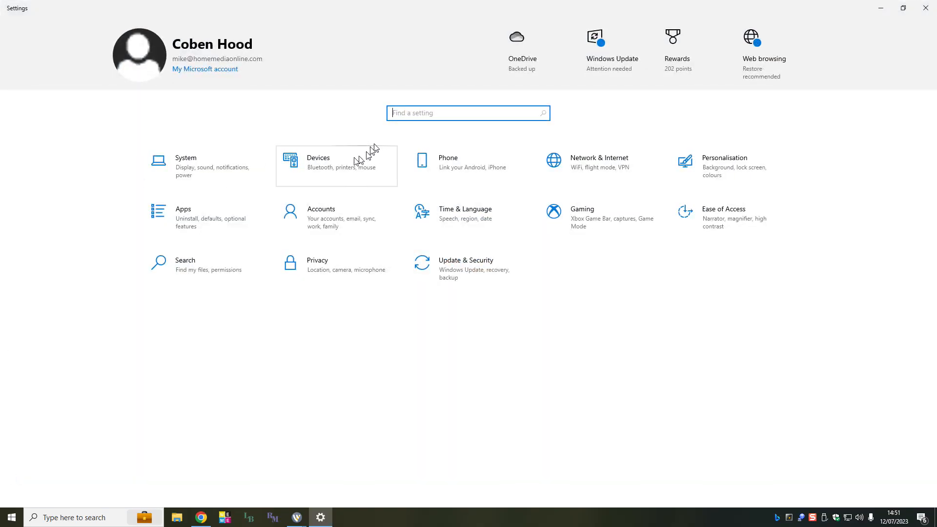
pyautogui.click(336, 162)
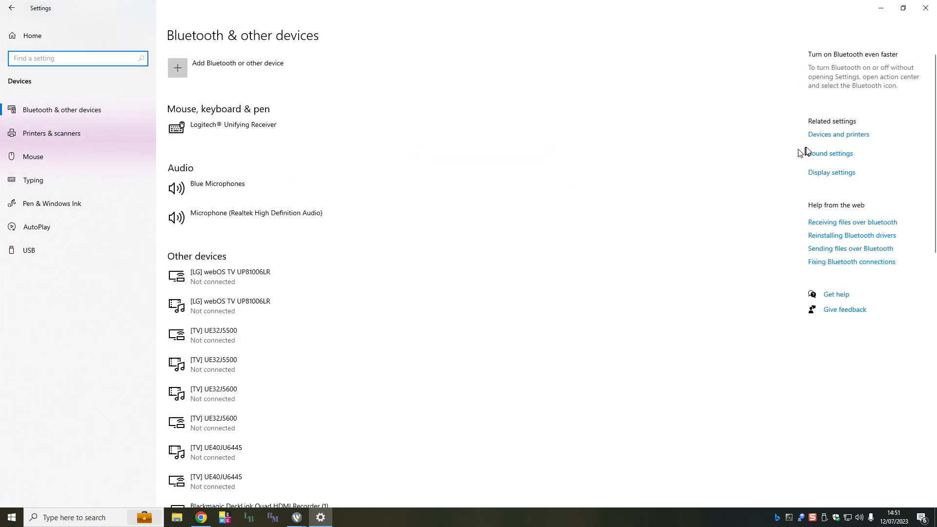
pyautogui.click(838, 133)
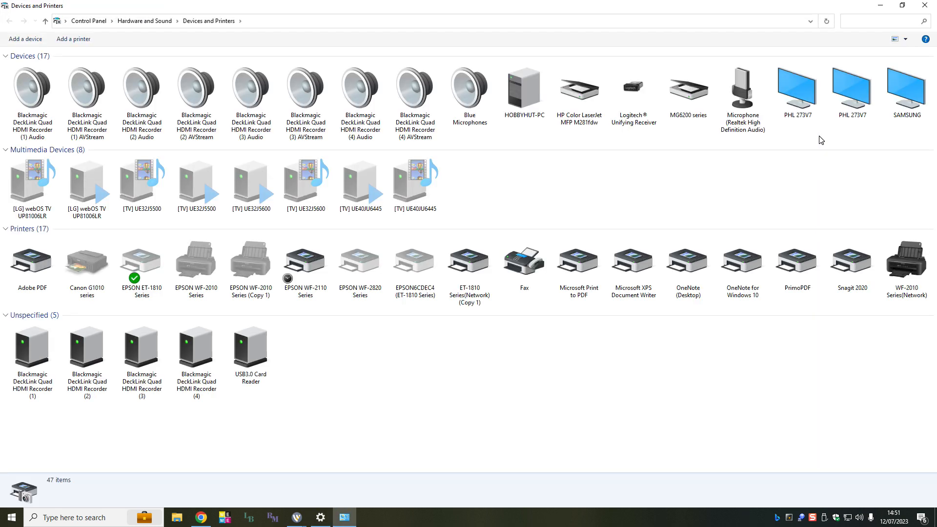
pyautogui.click(87, 263)
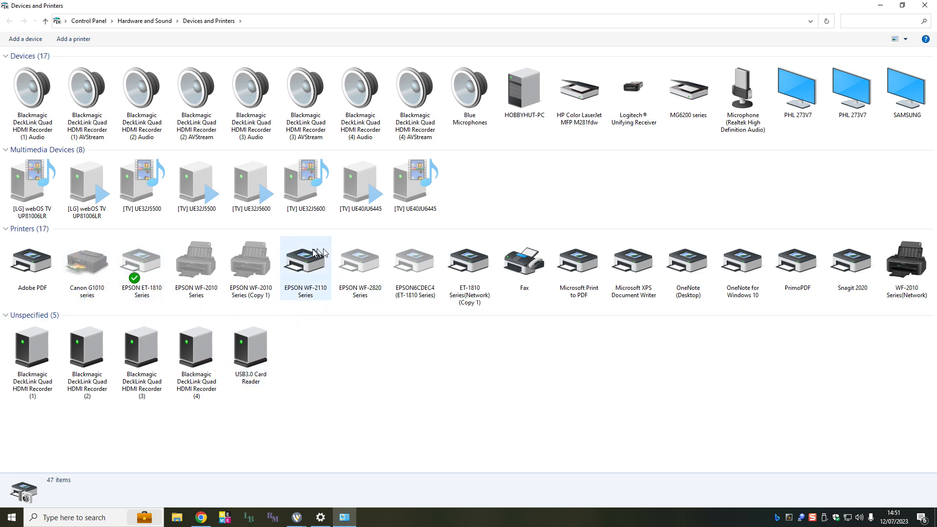
pyautogui.moveTo(305, 266)
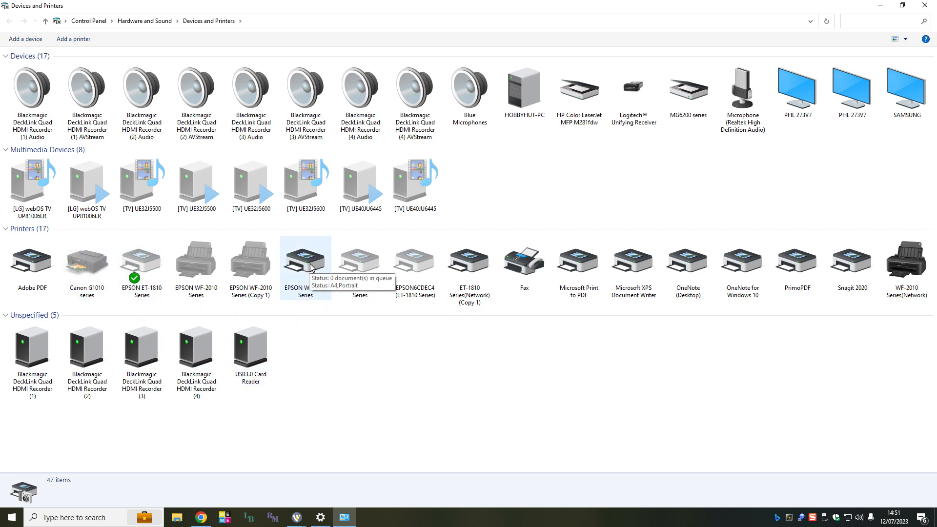
pyautogui.click(305, 258)
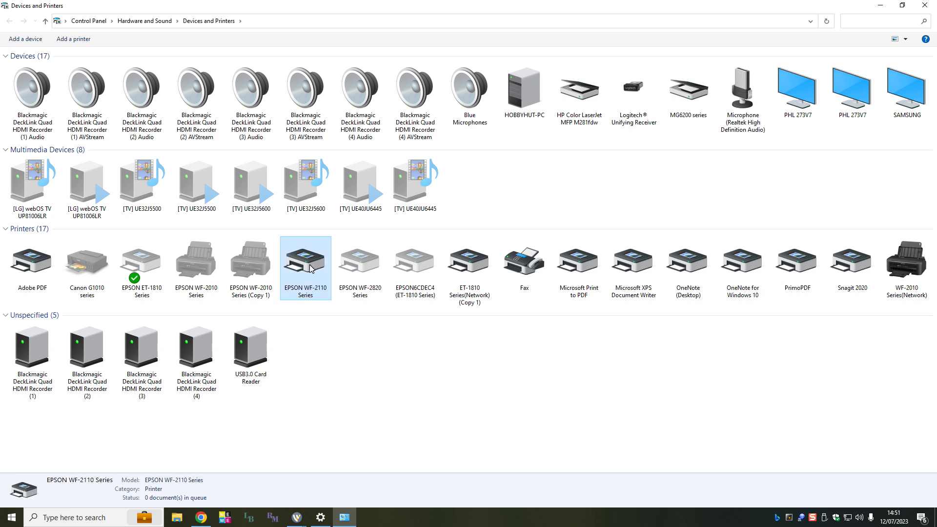
pyautogui.rightClick(305, 267)
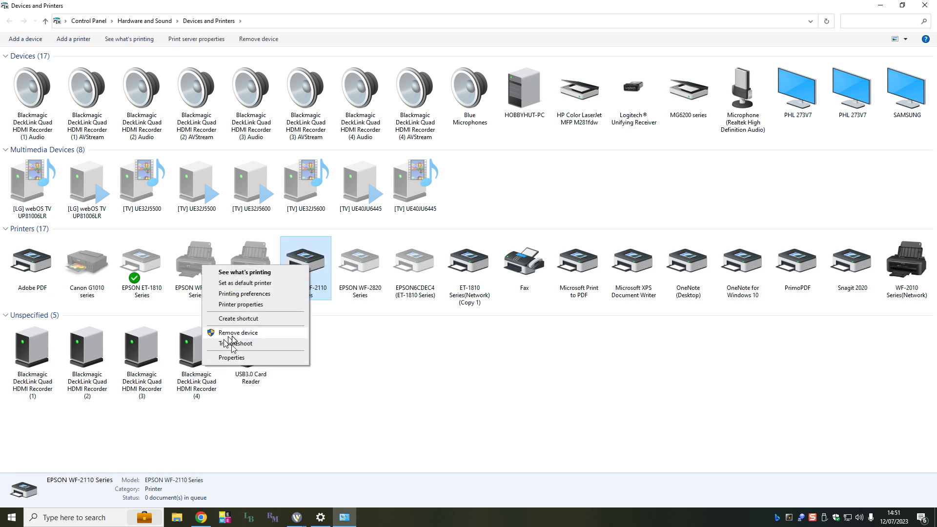
pyautogui.moveTo(222, 311)
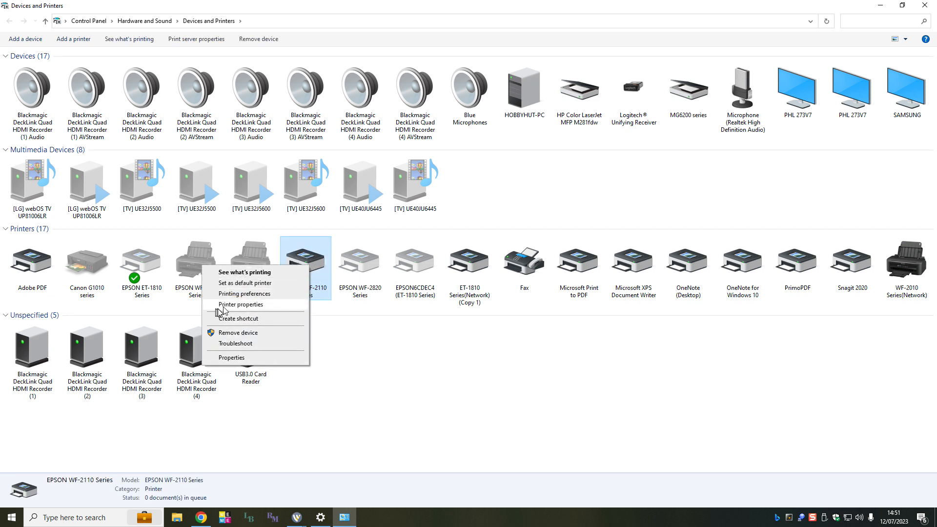
pyautogui.click(244, 293)
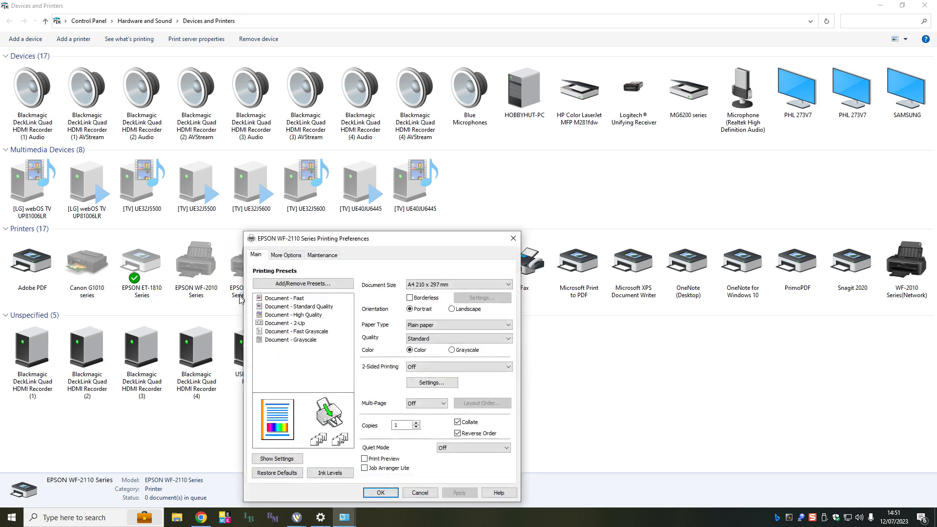
pyautogui.moveTo(372, 250)
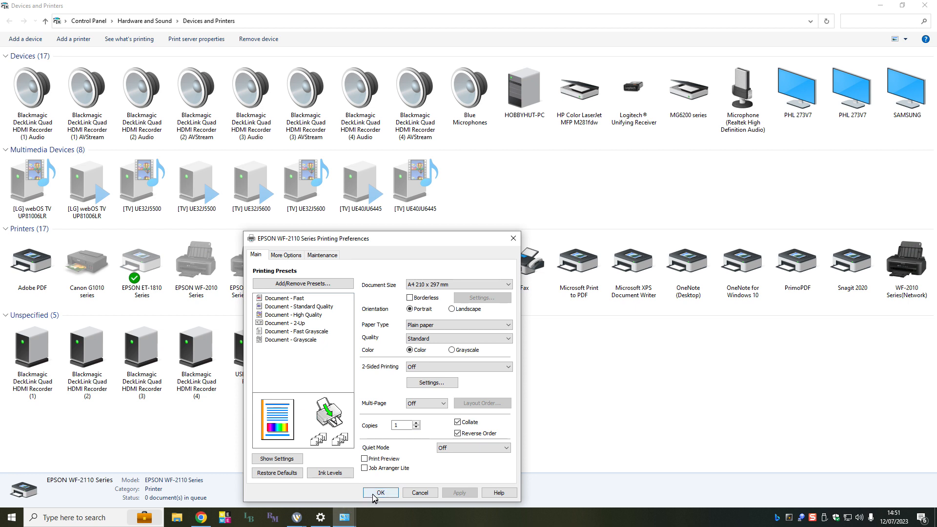
pyautogui.click(380, 493)
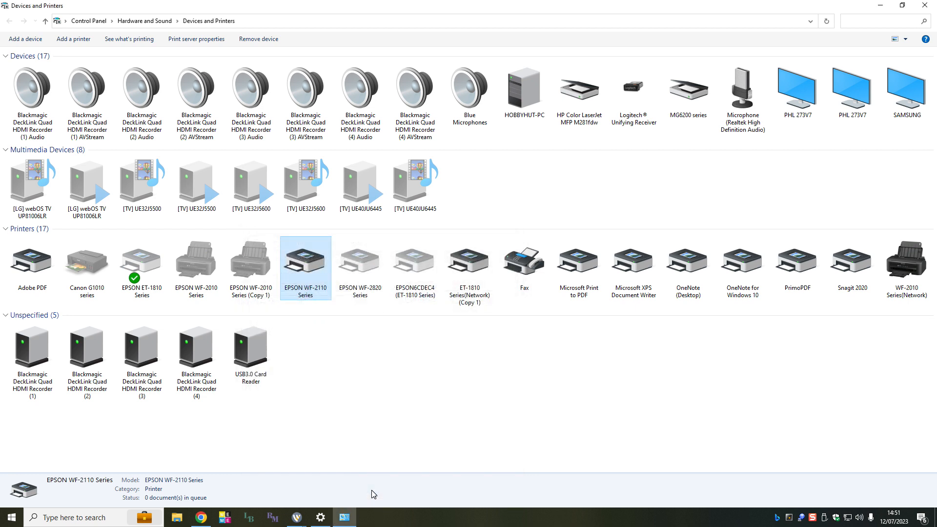